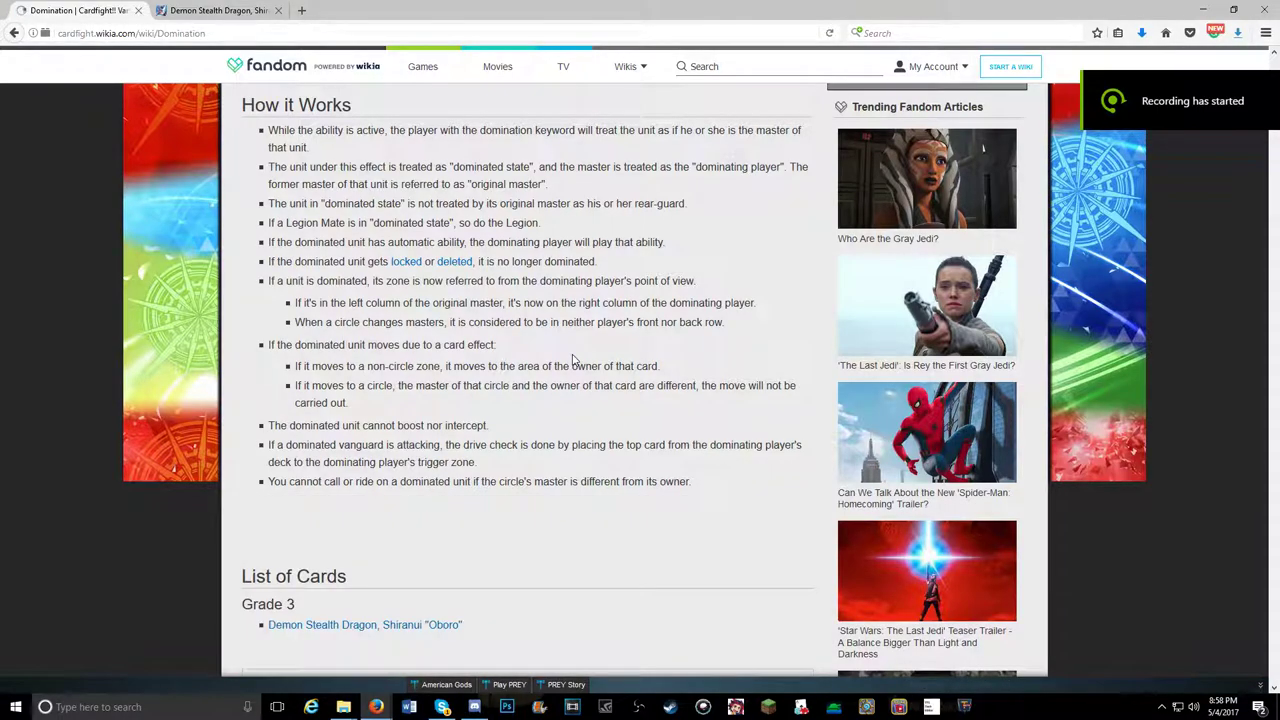
Scroll the Domination article down to How it Works and its Grade 3 card list.
scroll(down, 3)
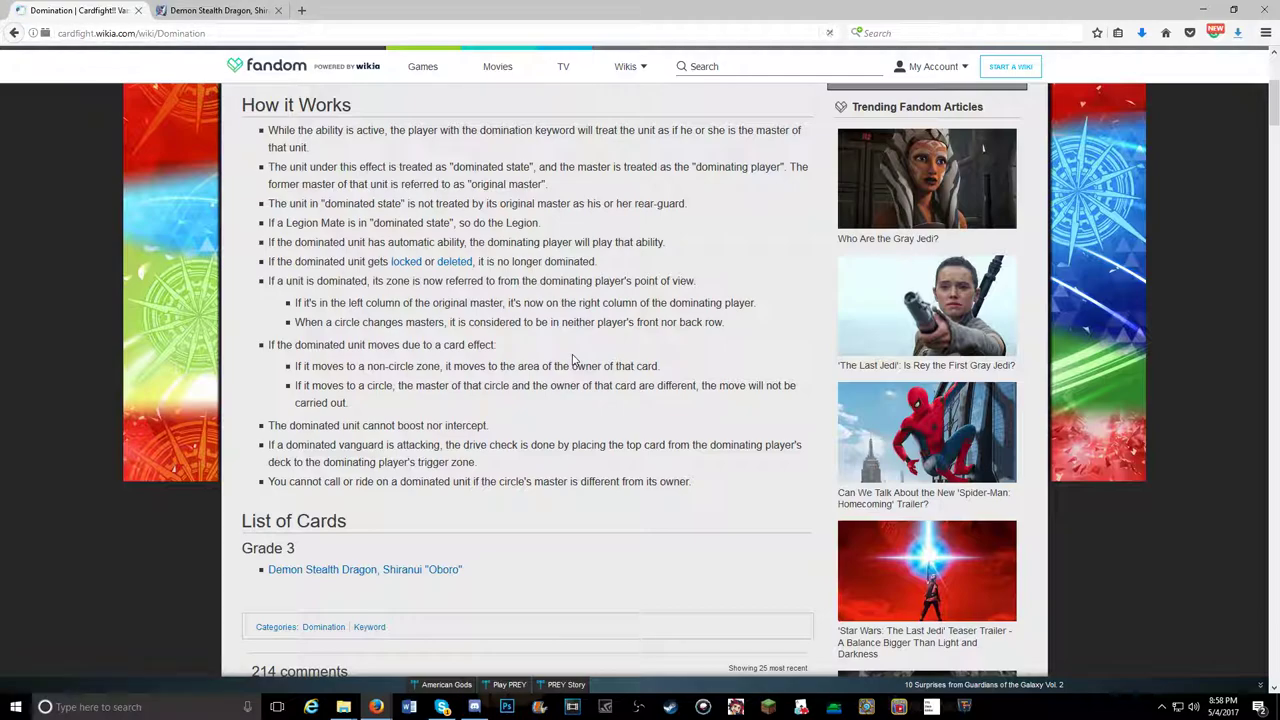
scroll(up, 3)
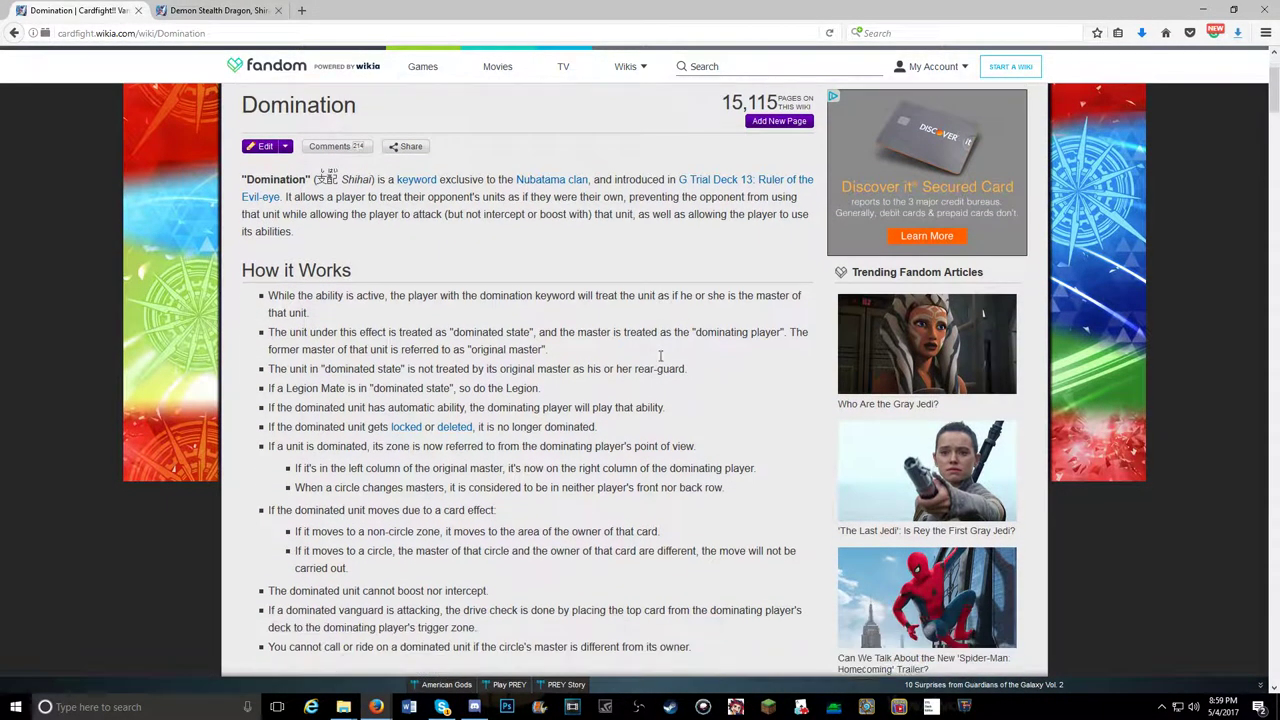
scroll(down, 3)
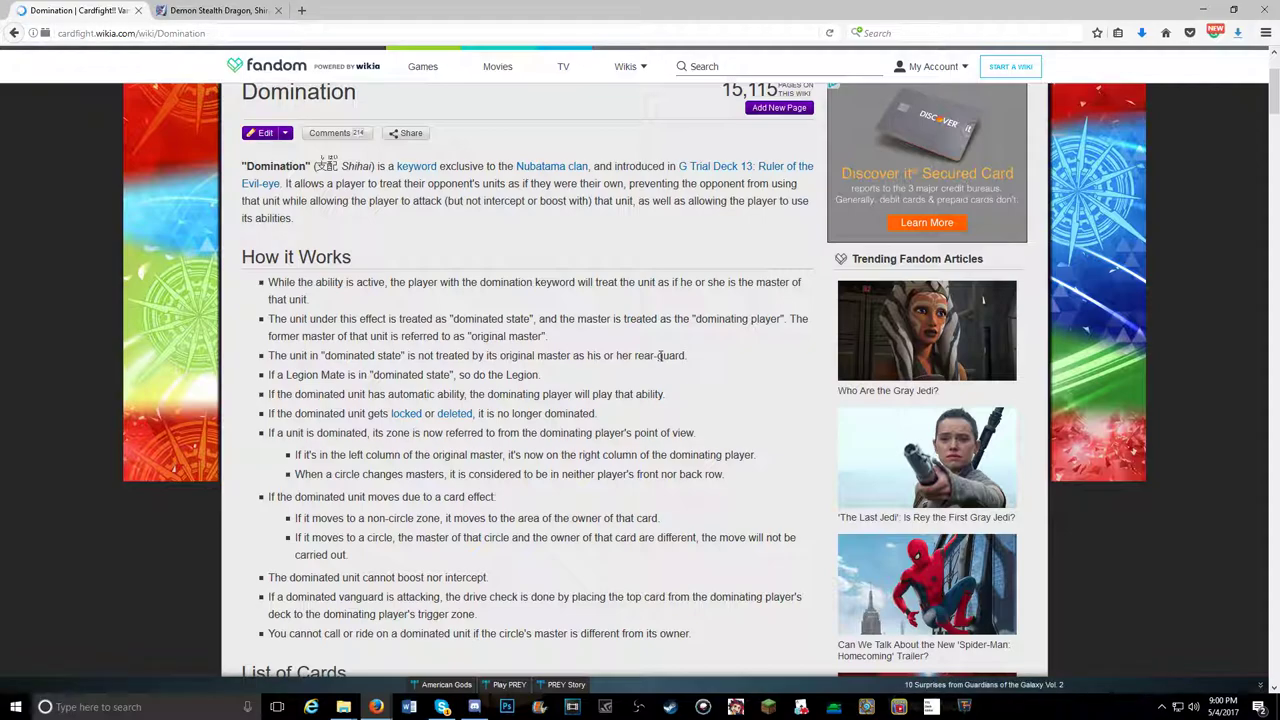
mouse_move(595, 330)
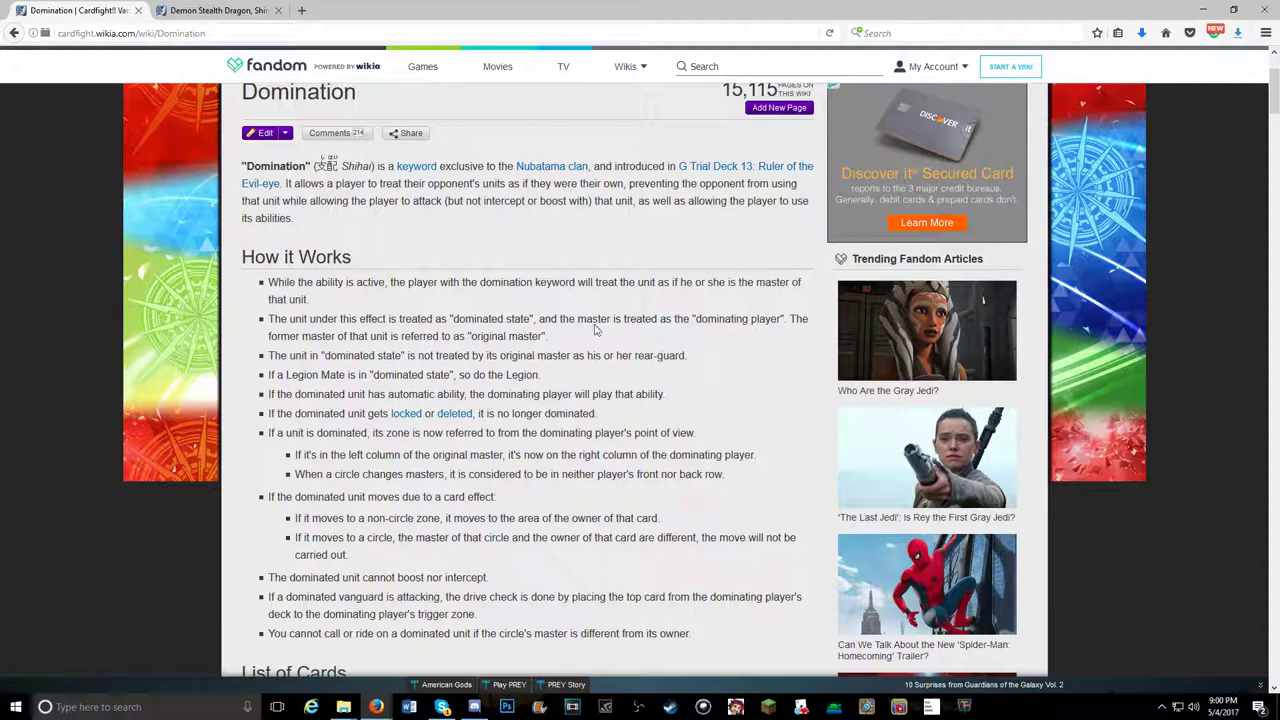
scroll(down, 3)
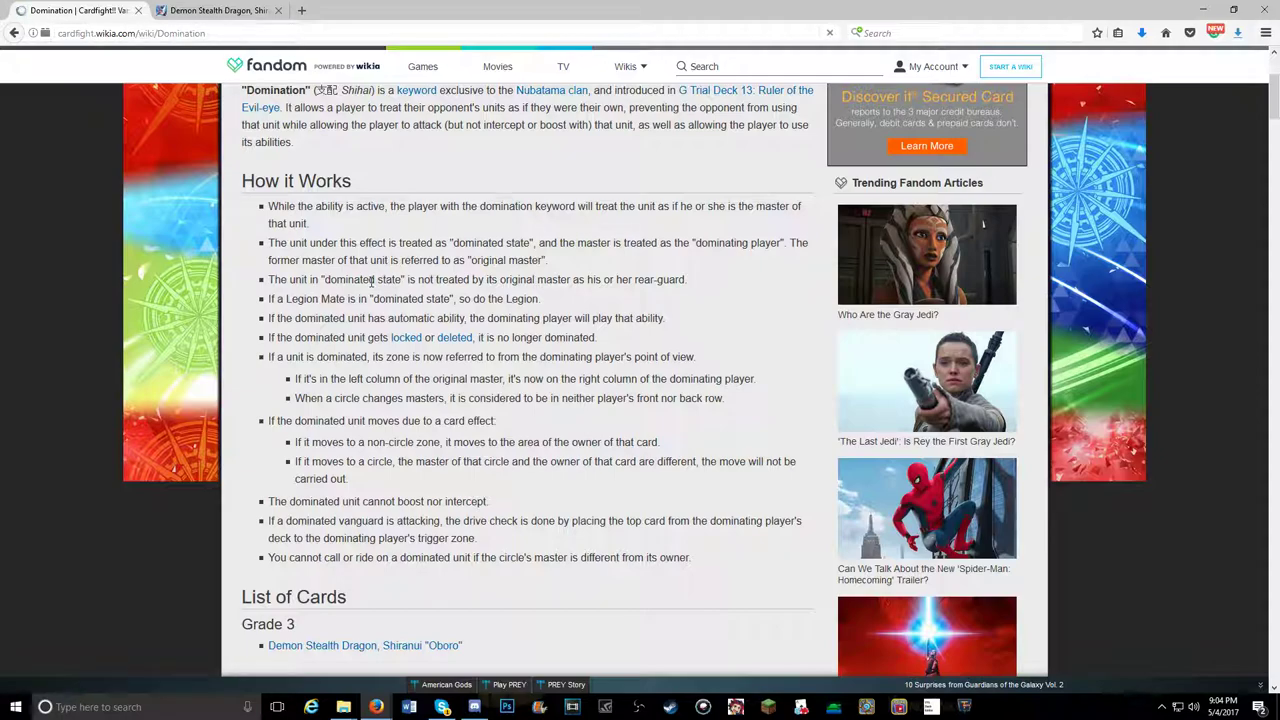
click(829, 33)
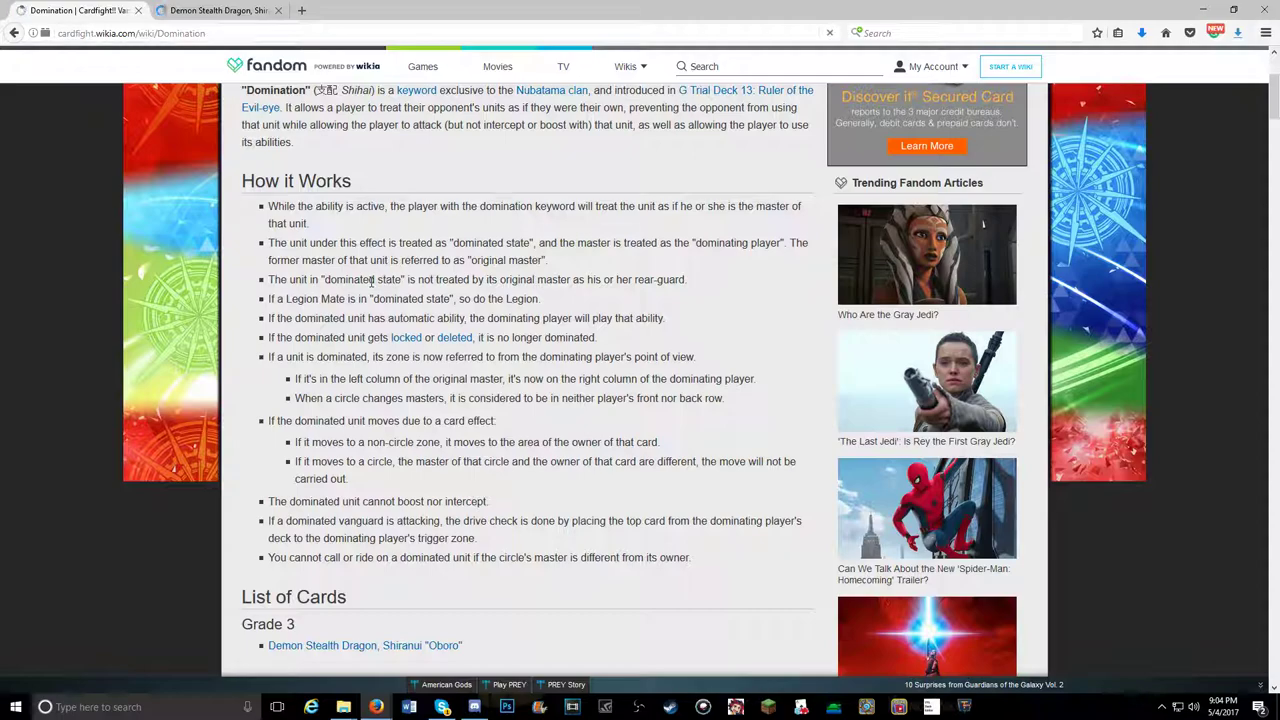
click(829, 33)
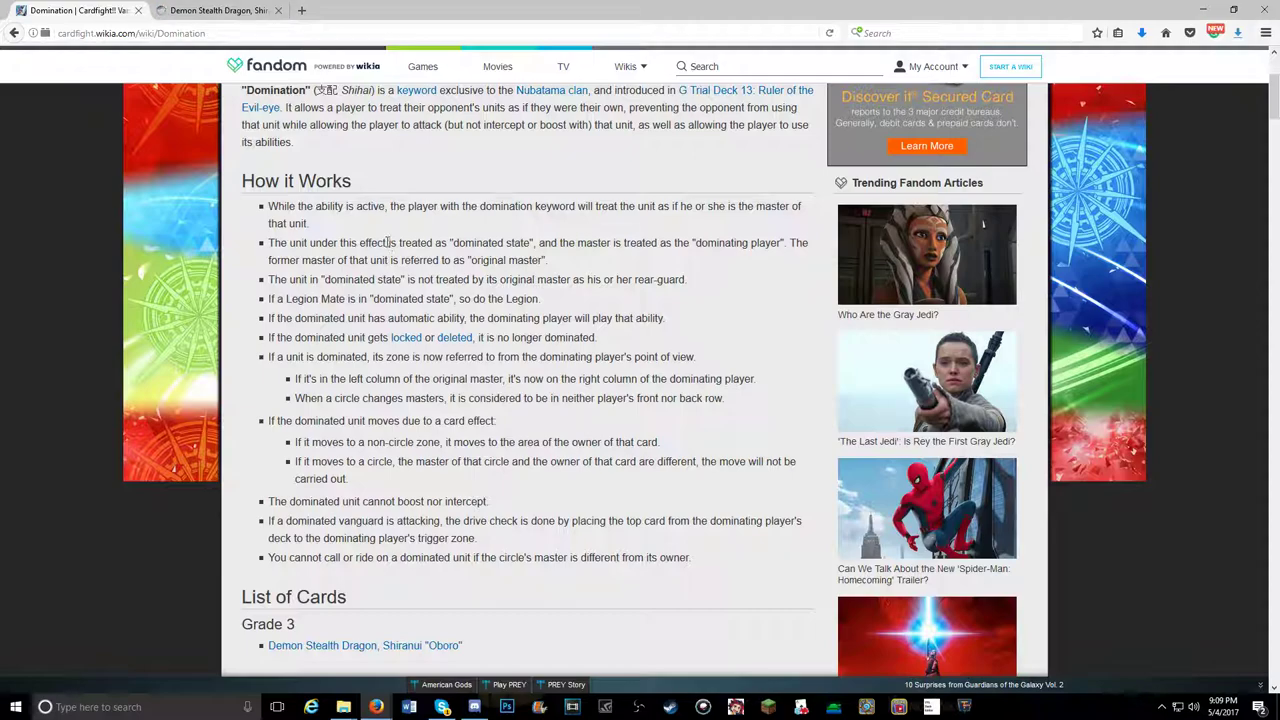
On the Shiranui "Oboro" card page, follow the 'Ruler of the Evil-eye' Card Set link.
click(215, 10)
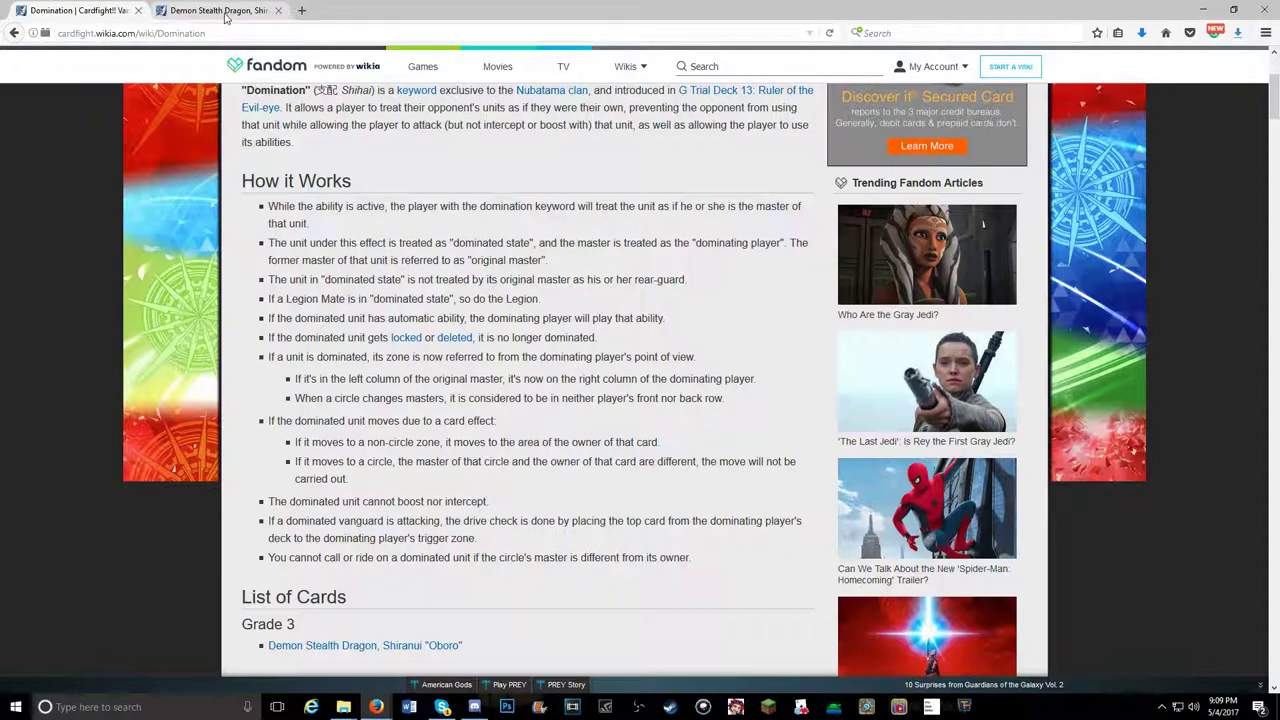
mouse_move(220, 10)
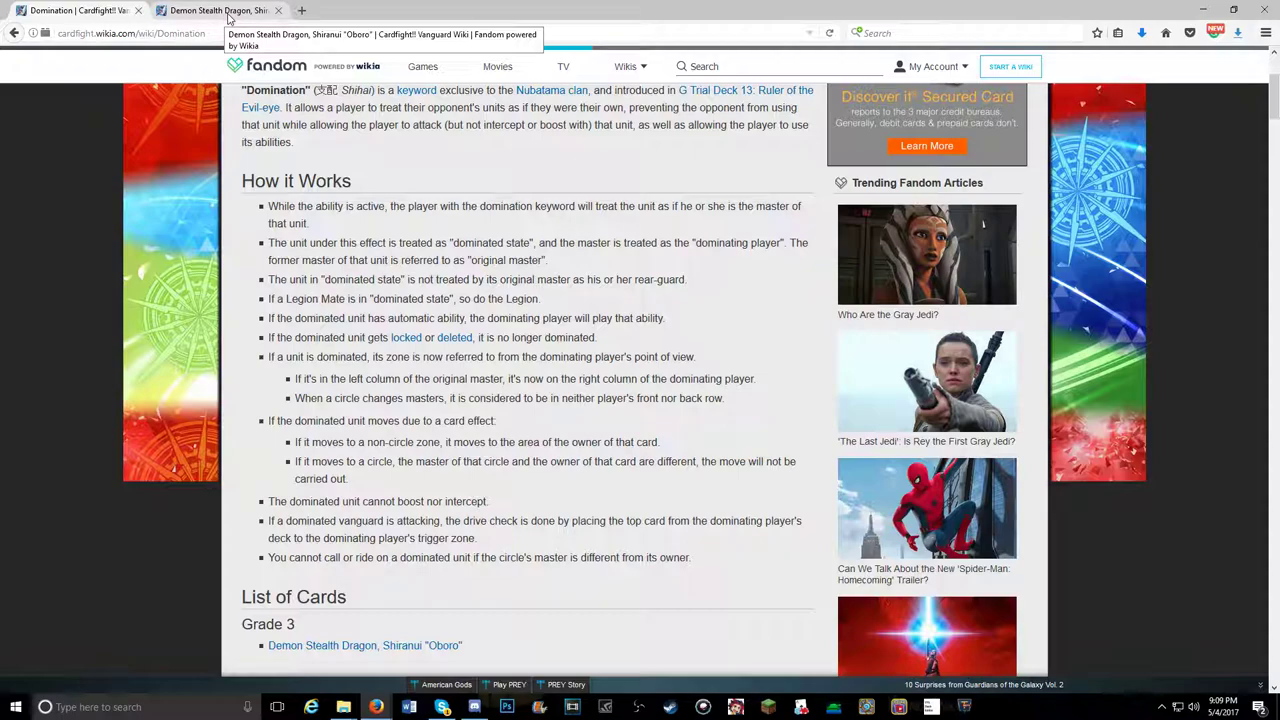
click(220, 10)
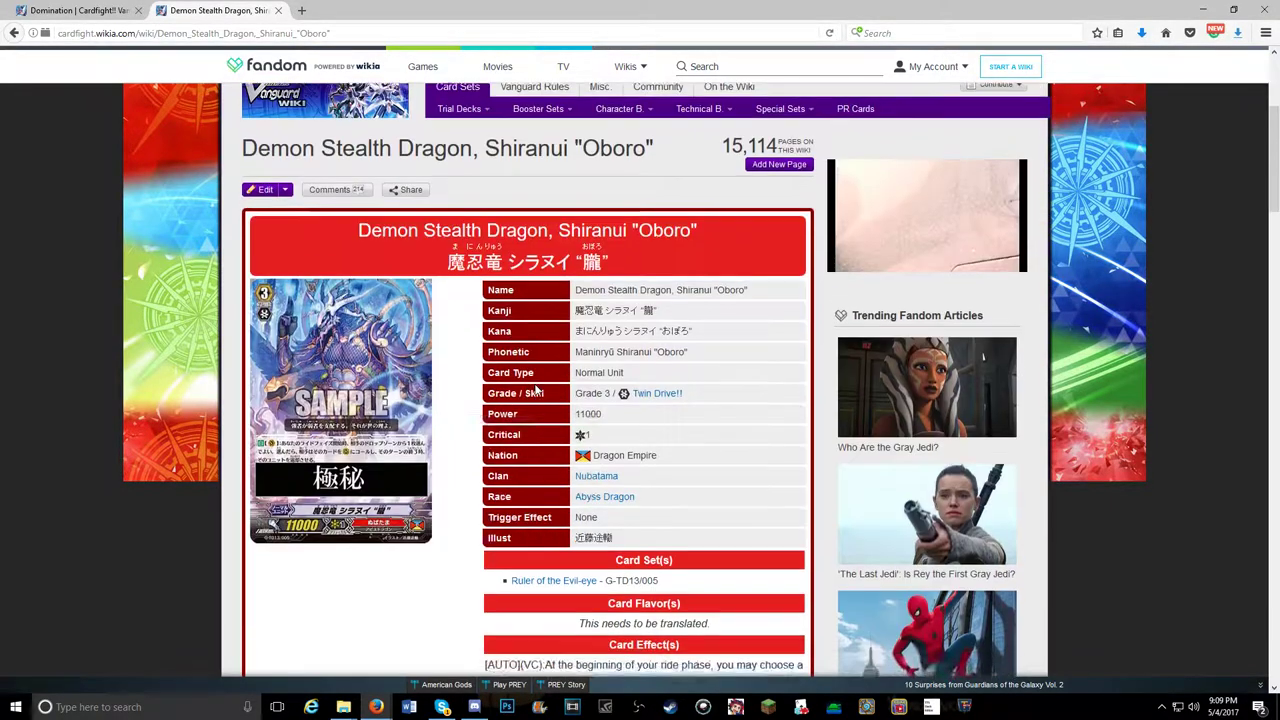
scroll(down, 3)
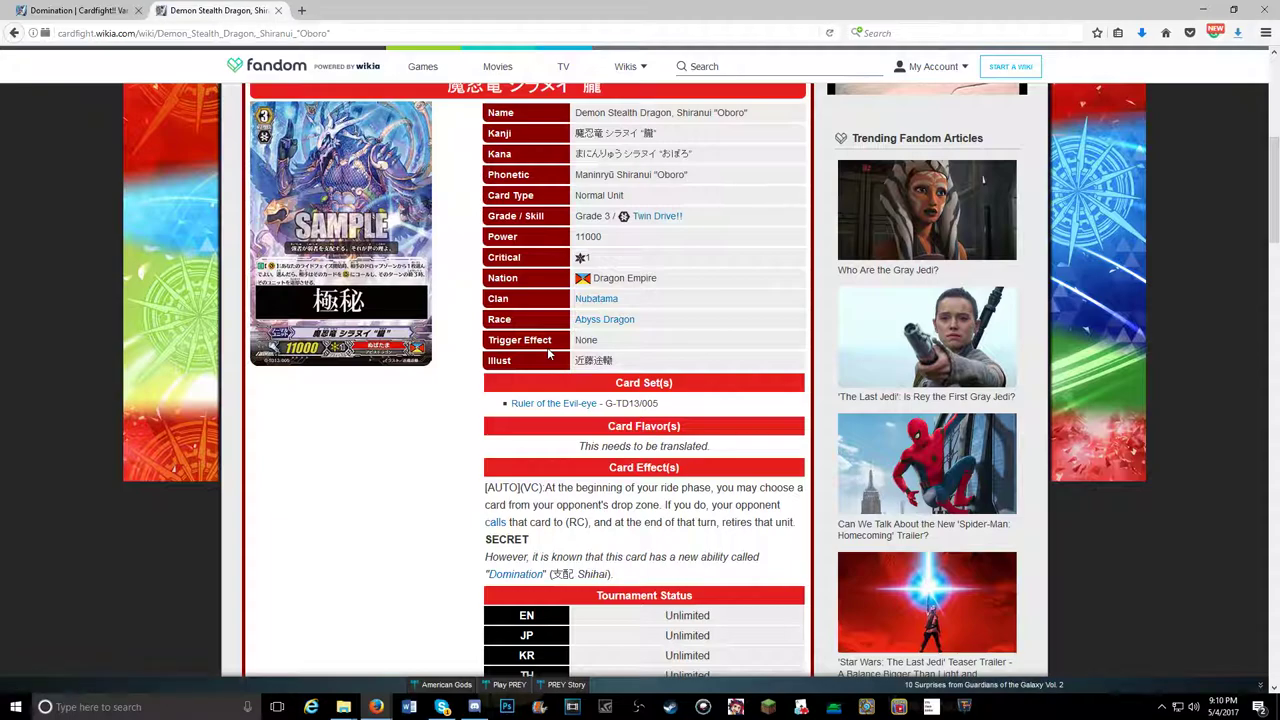
mouse_move(548, 410)
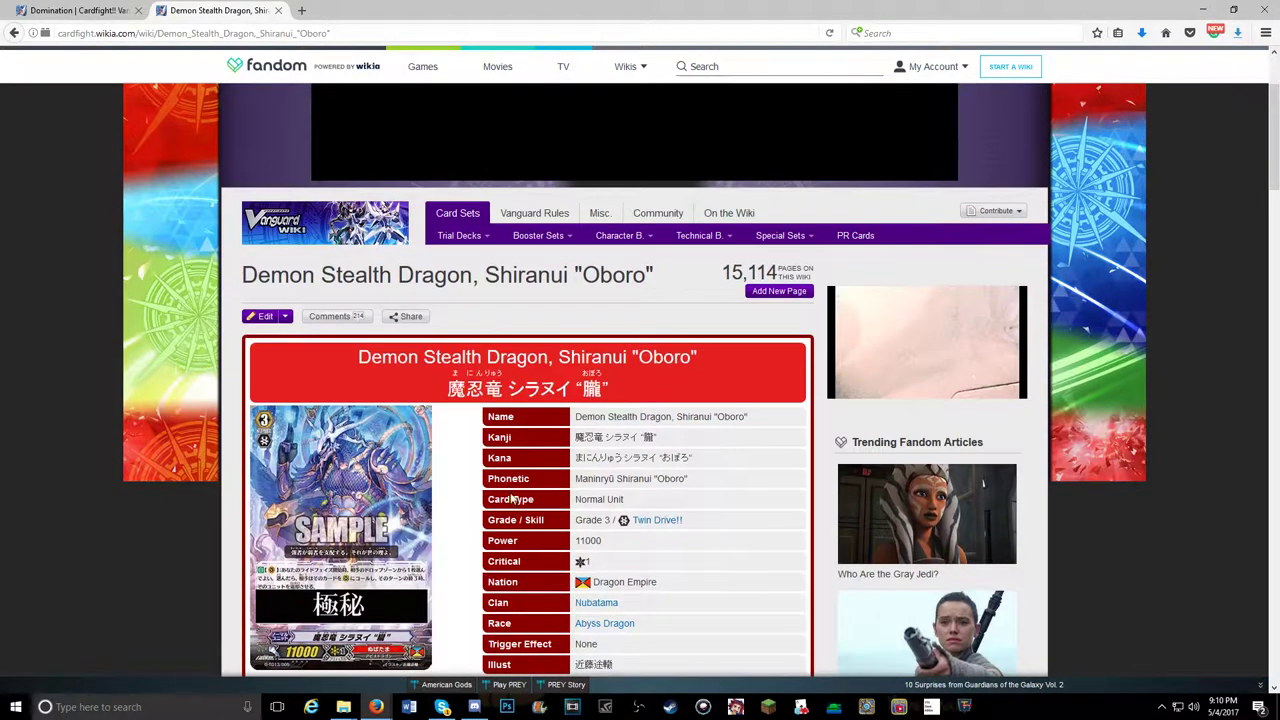
scroll(down, 3)
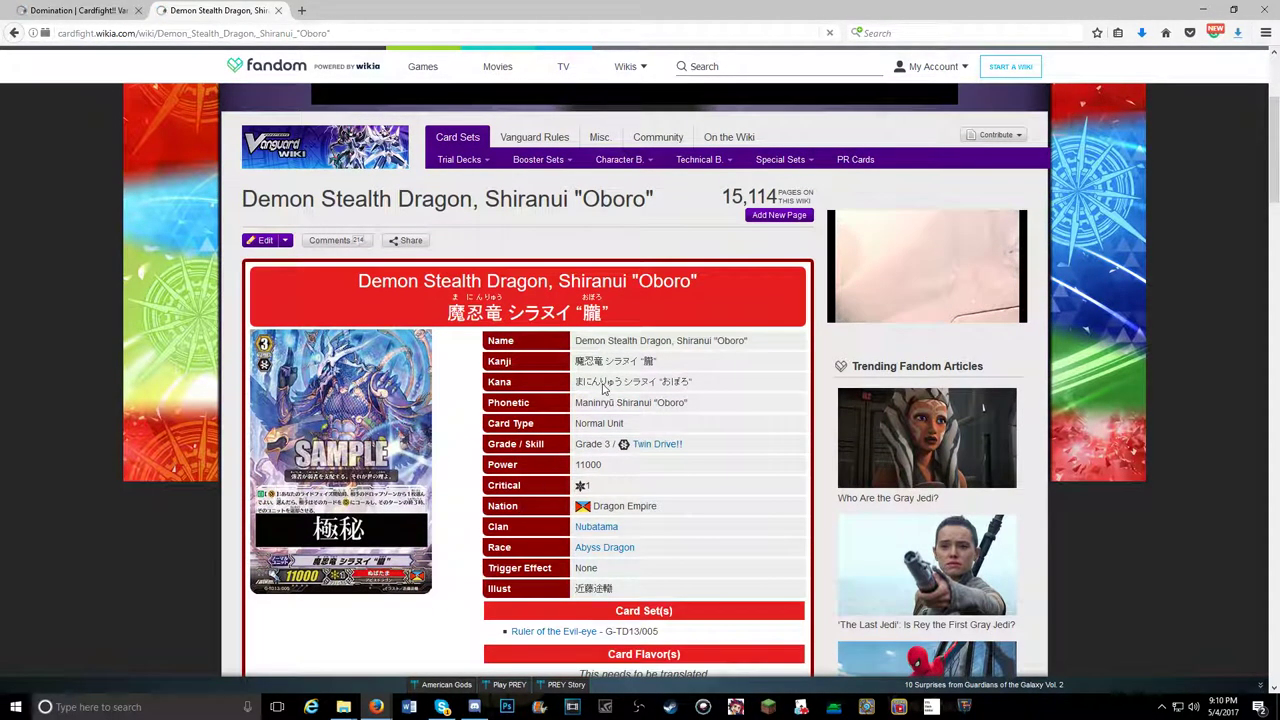
scroll(down, 3)
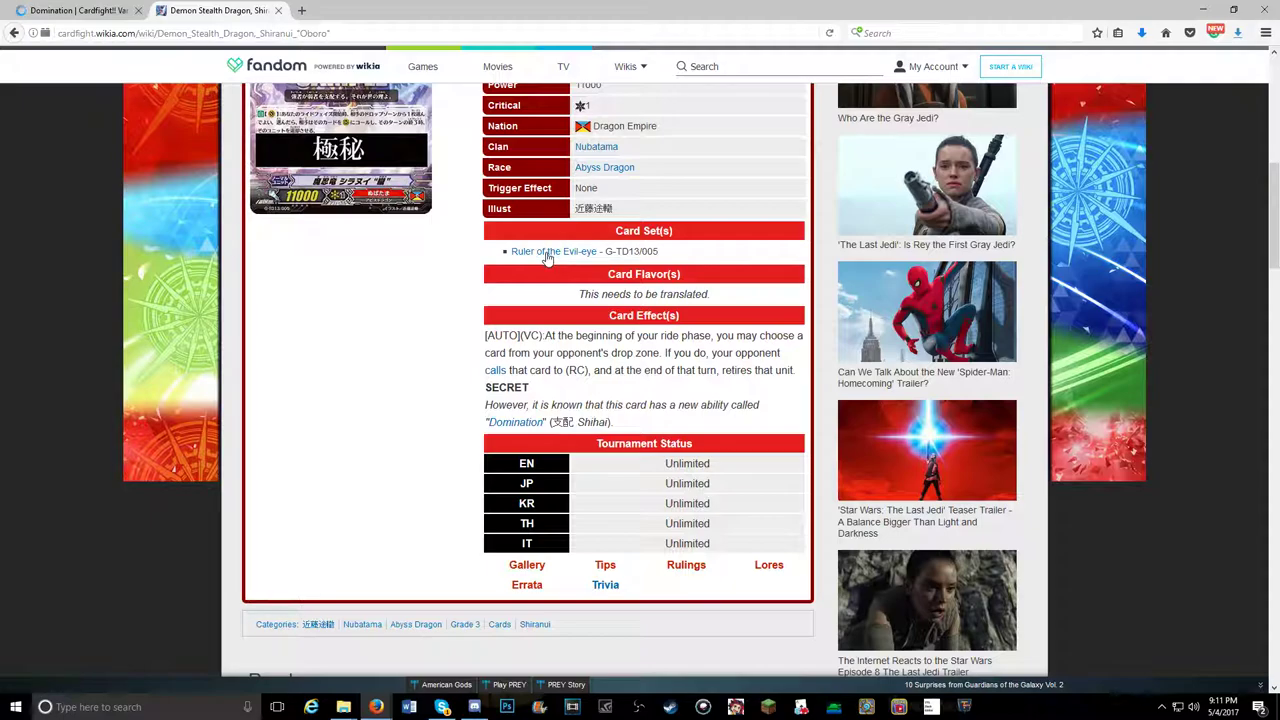
mouse_move(548, 258)
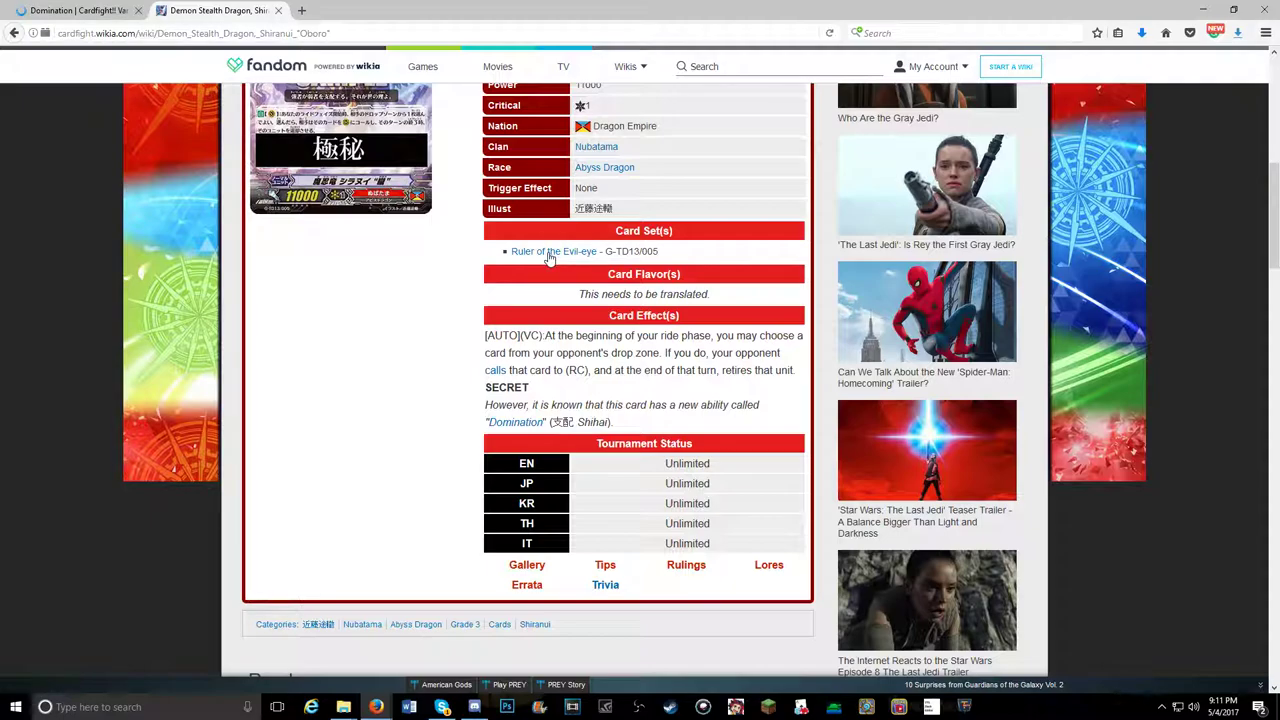
click(553, 251)
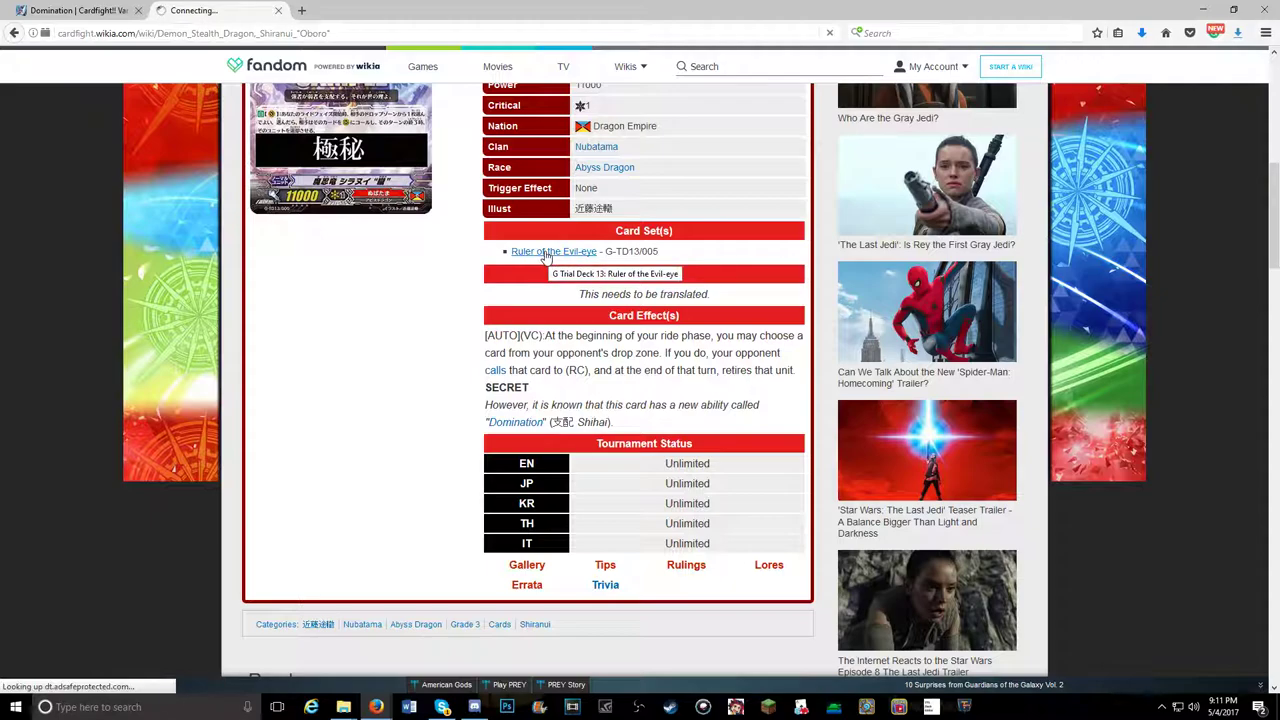
Open G Trial Deck 13: Ruler of the Evil-eye and scroll to its Card List table.
click(554, 251)
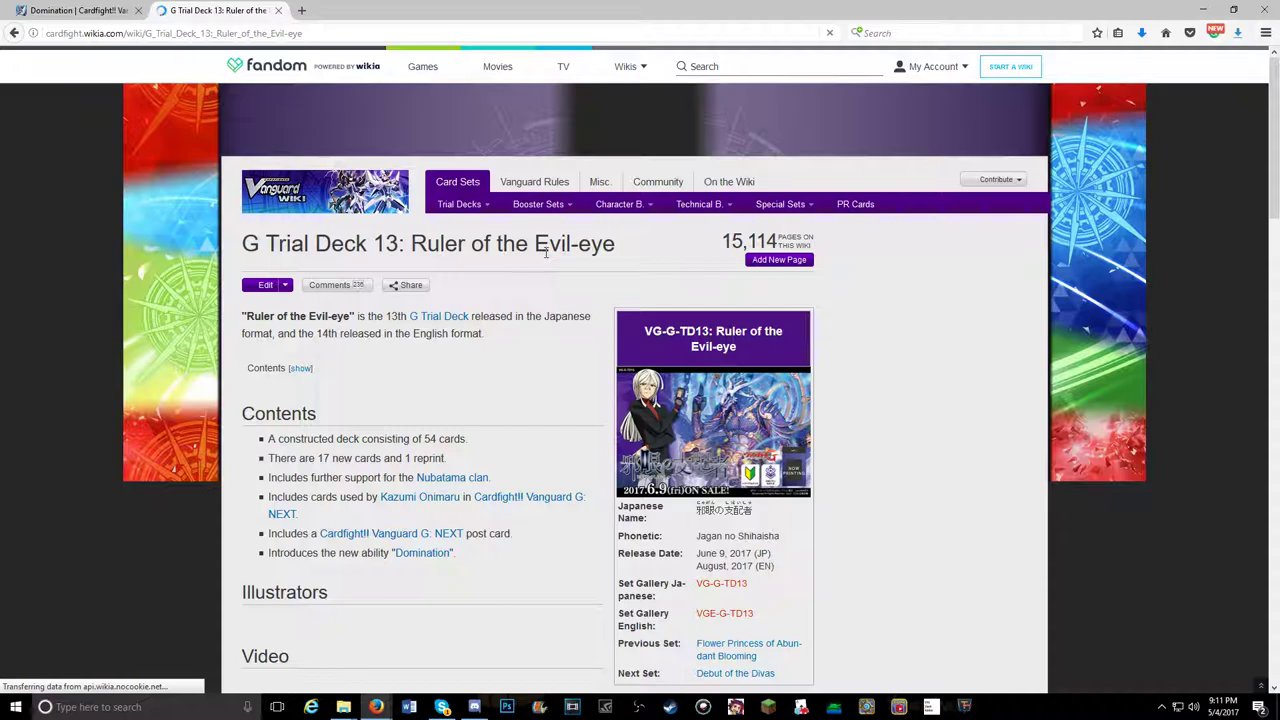
scroll(down, 3)
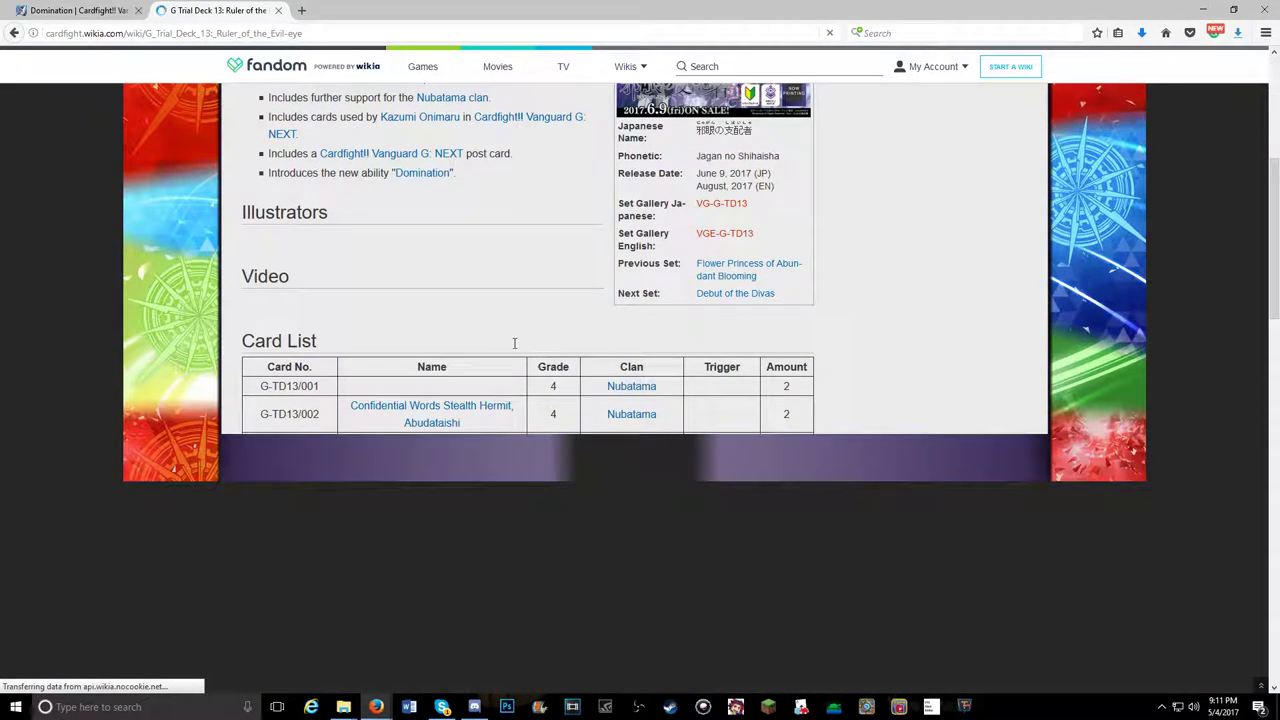
scroll(down, 3)
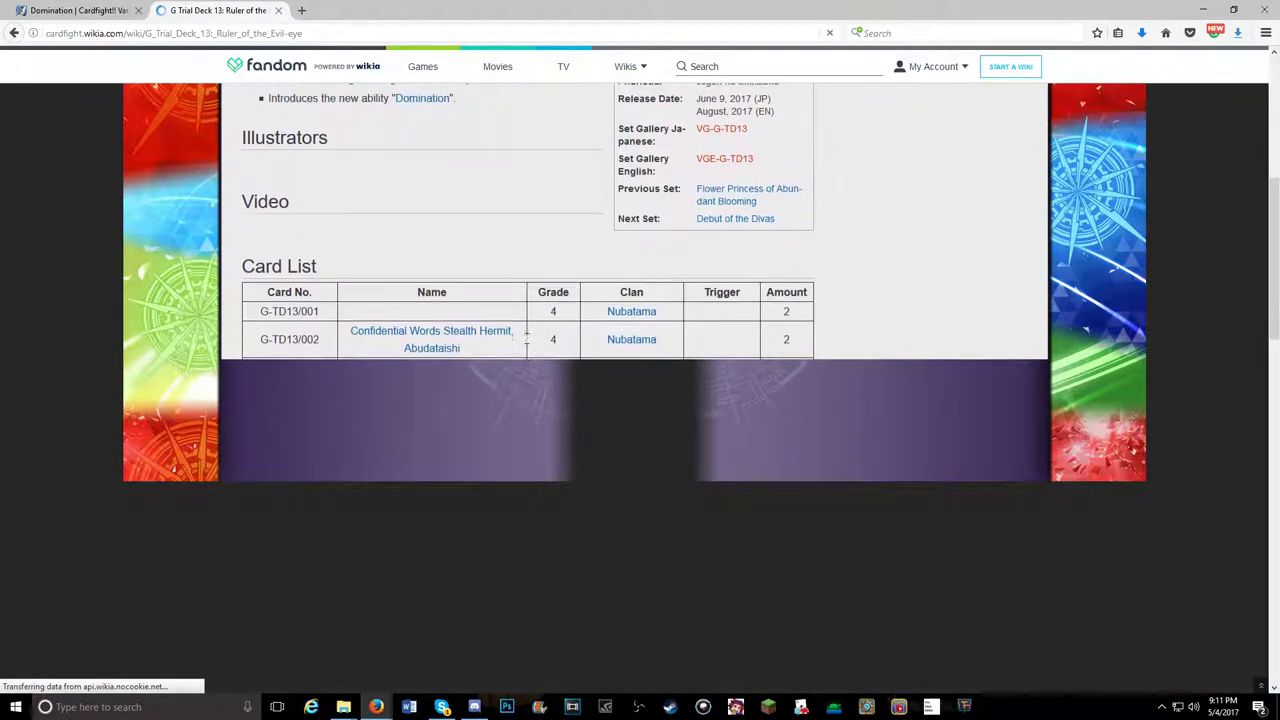
scroll(down, 3)
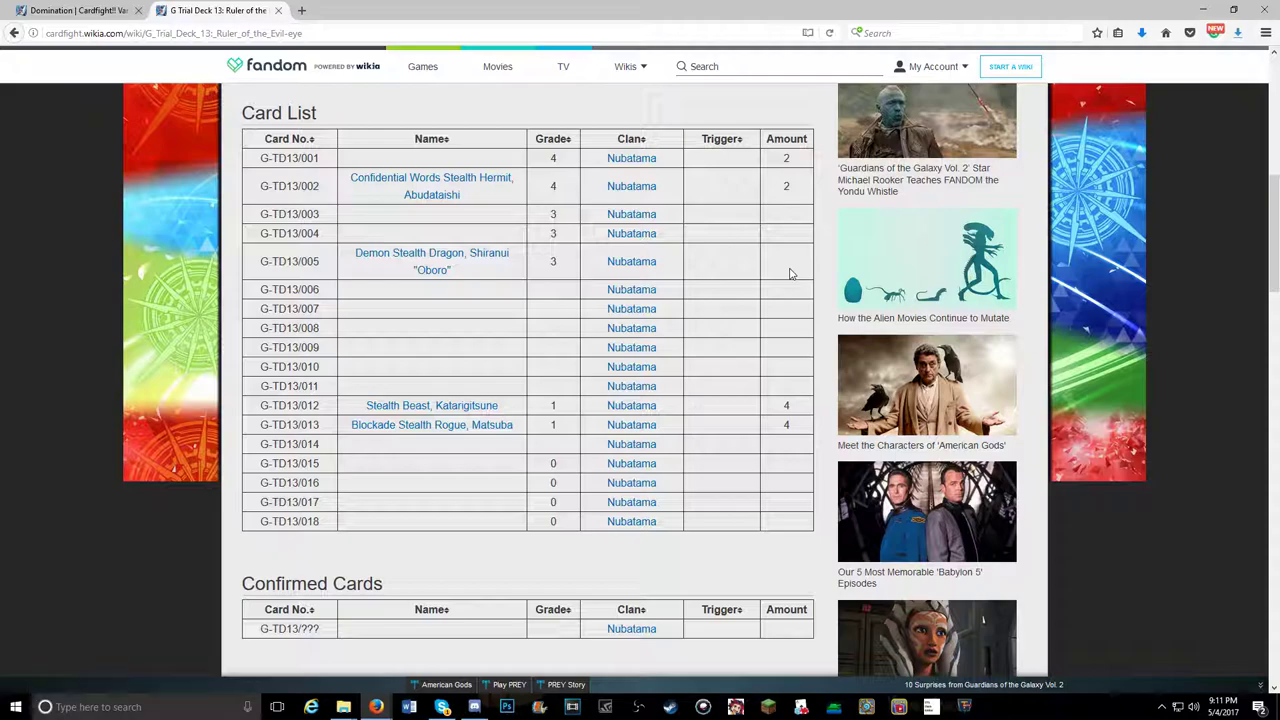
mouse_move(768, 276)
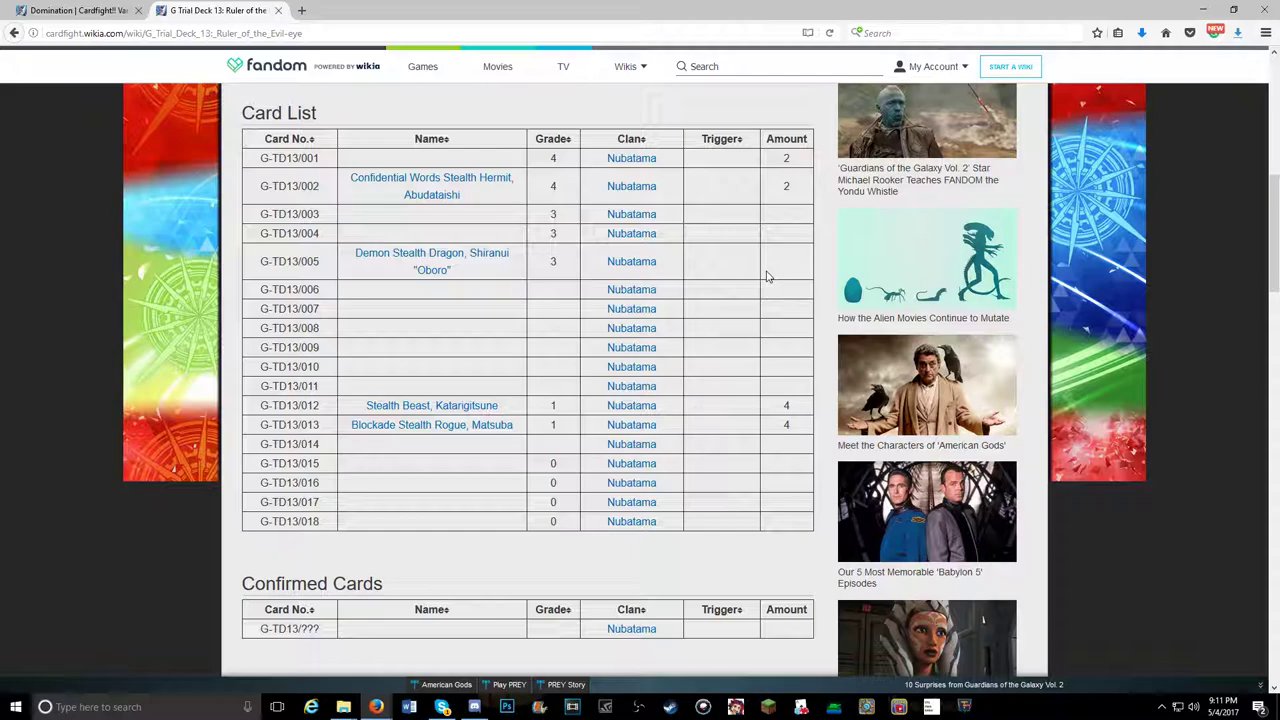
mouse_move(770, 276)
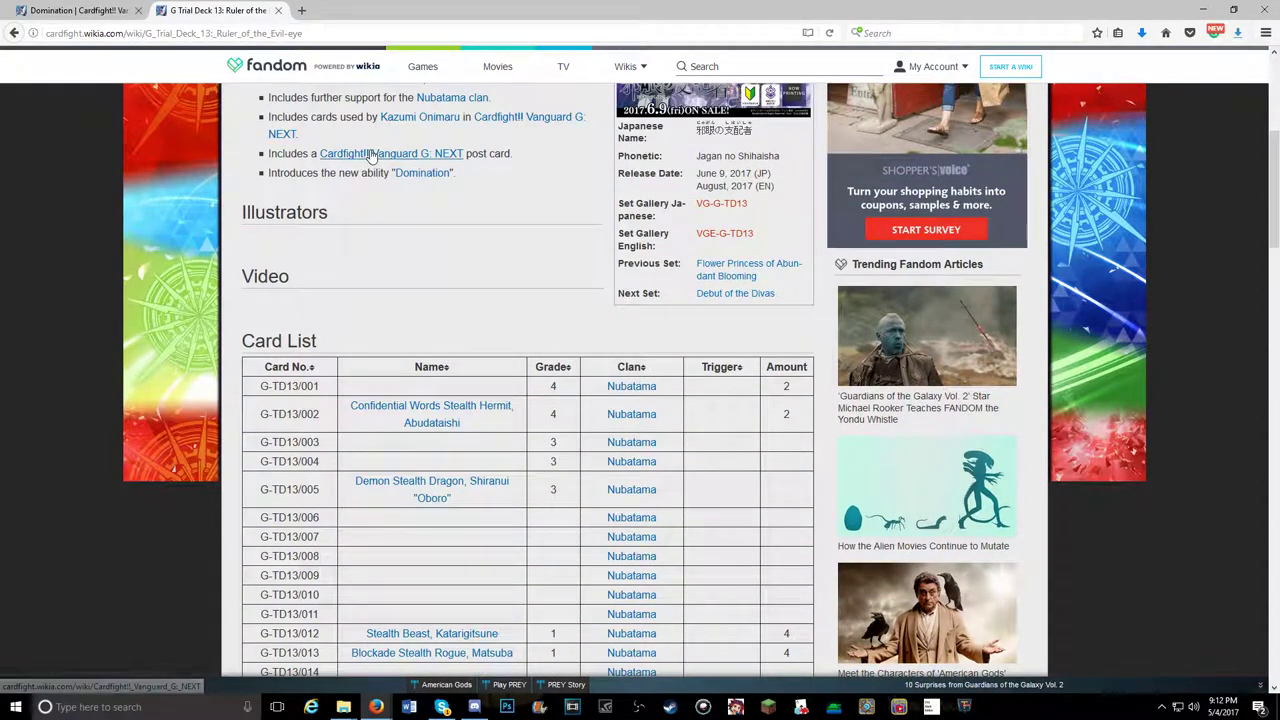
click(422, 172)
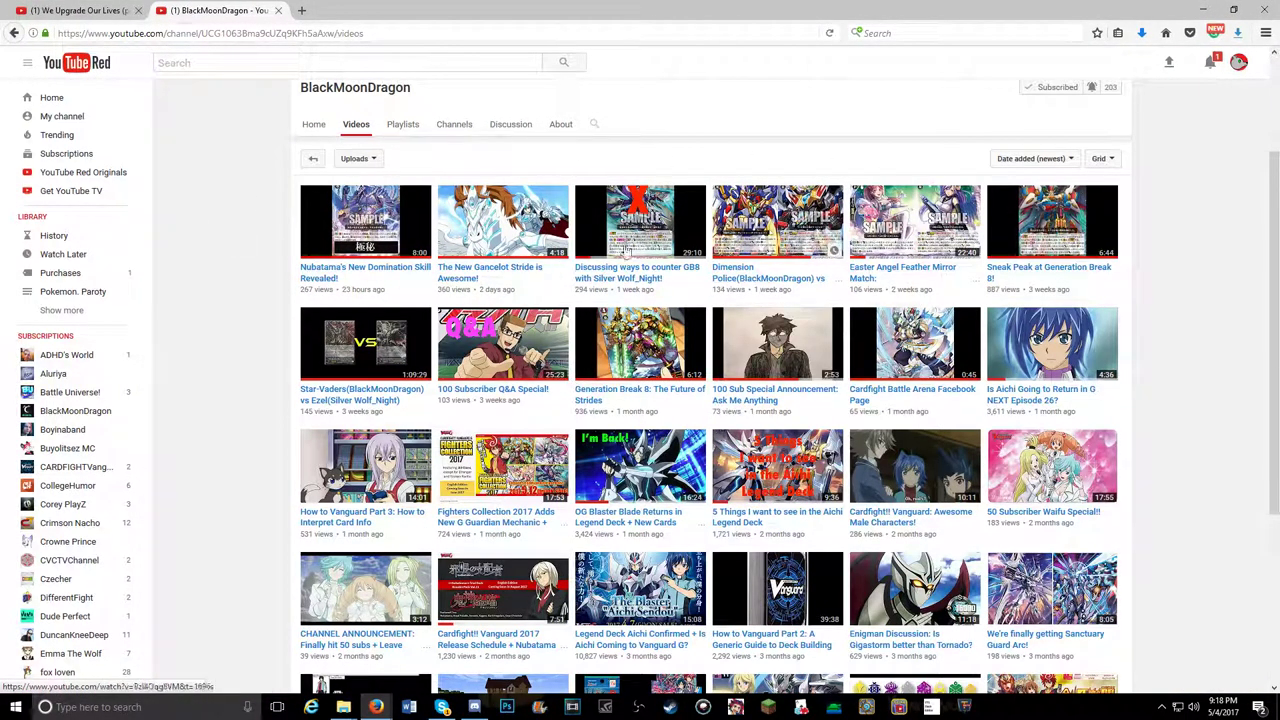
mouse_move(888, 240)
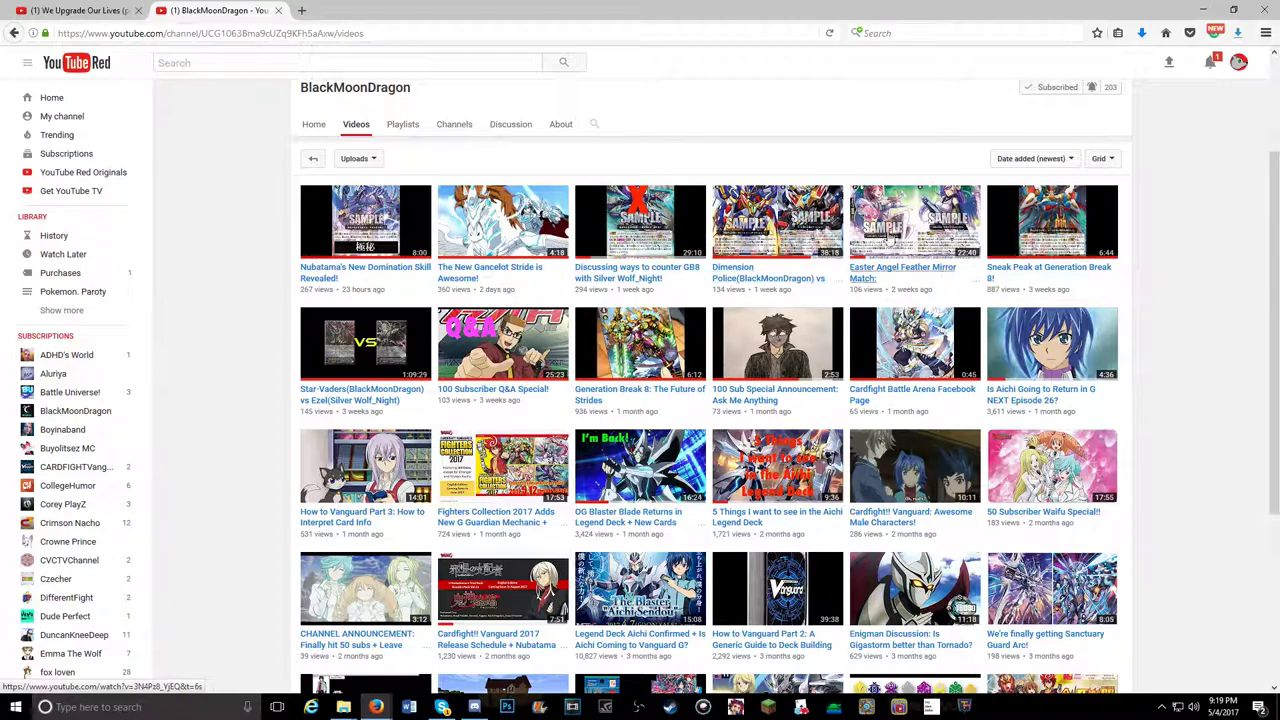
mouse_move(647, 147)
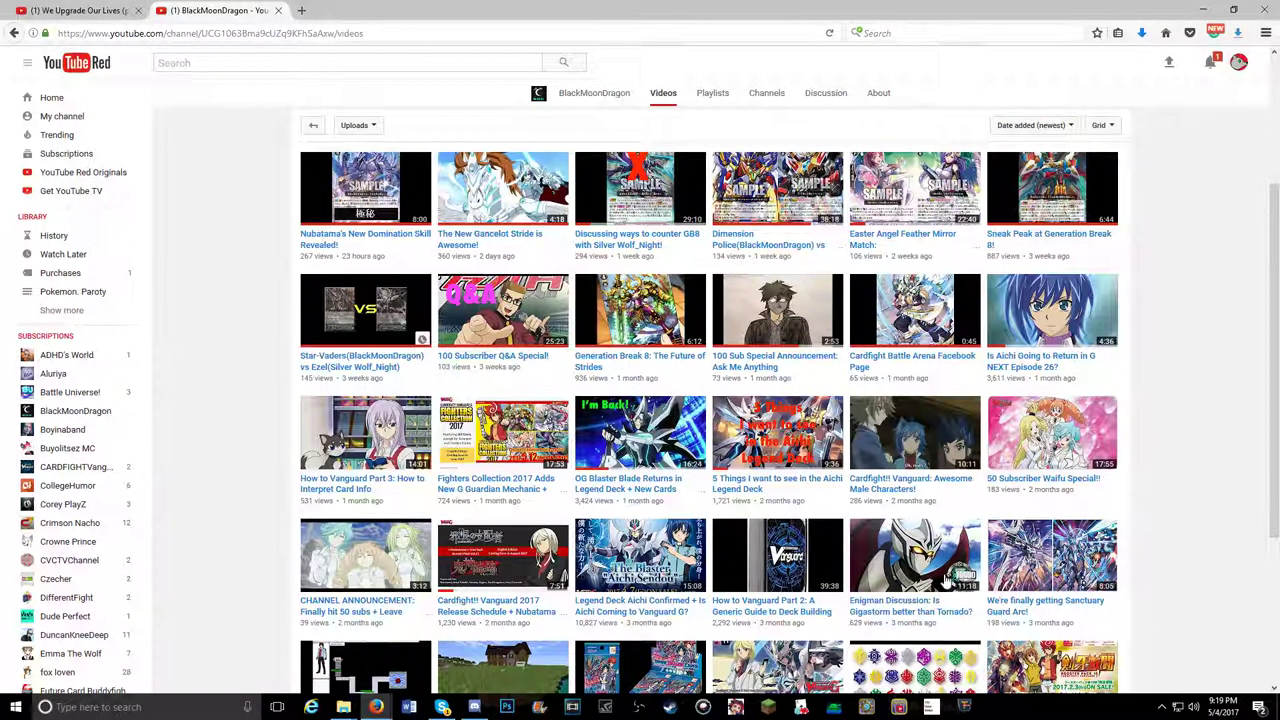
Load more of BlackMoonDragon's older uploads at the bottom of the Videos tab and browse them.
scroll(down, 3)
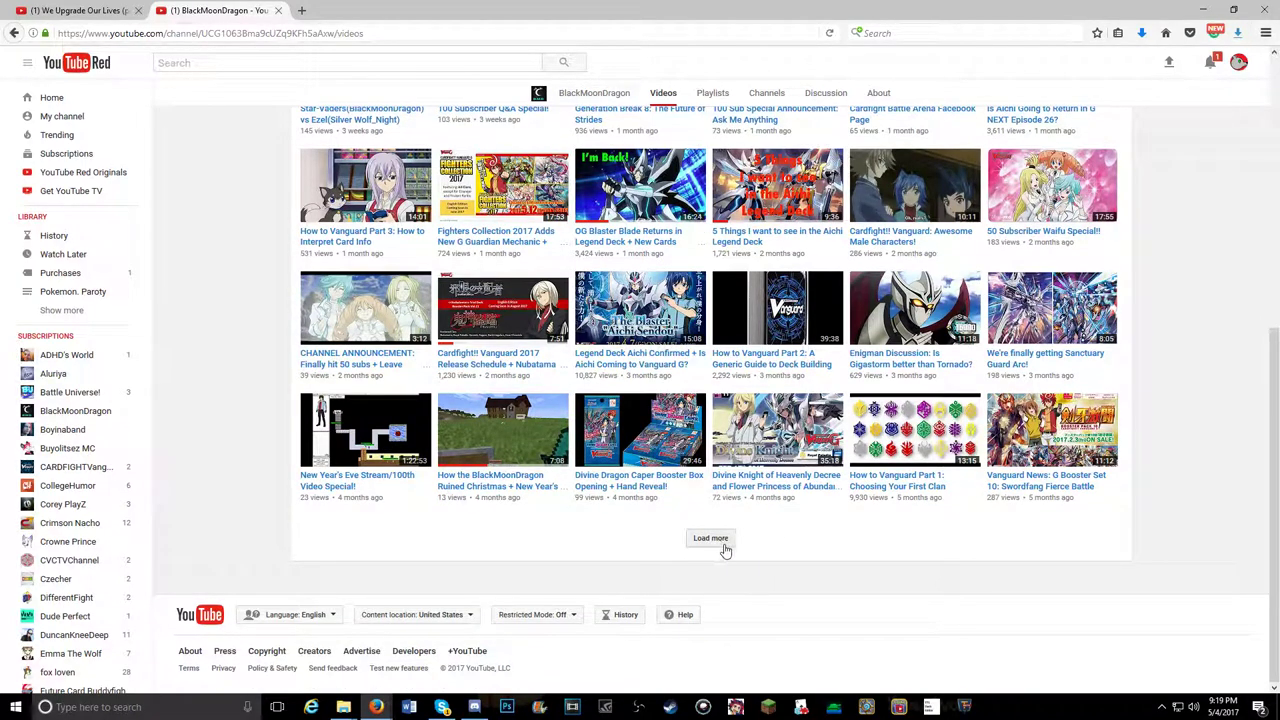
click(710, 538)
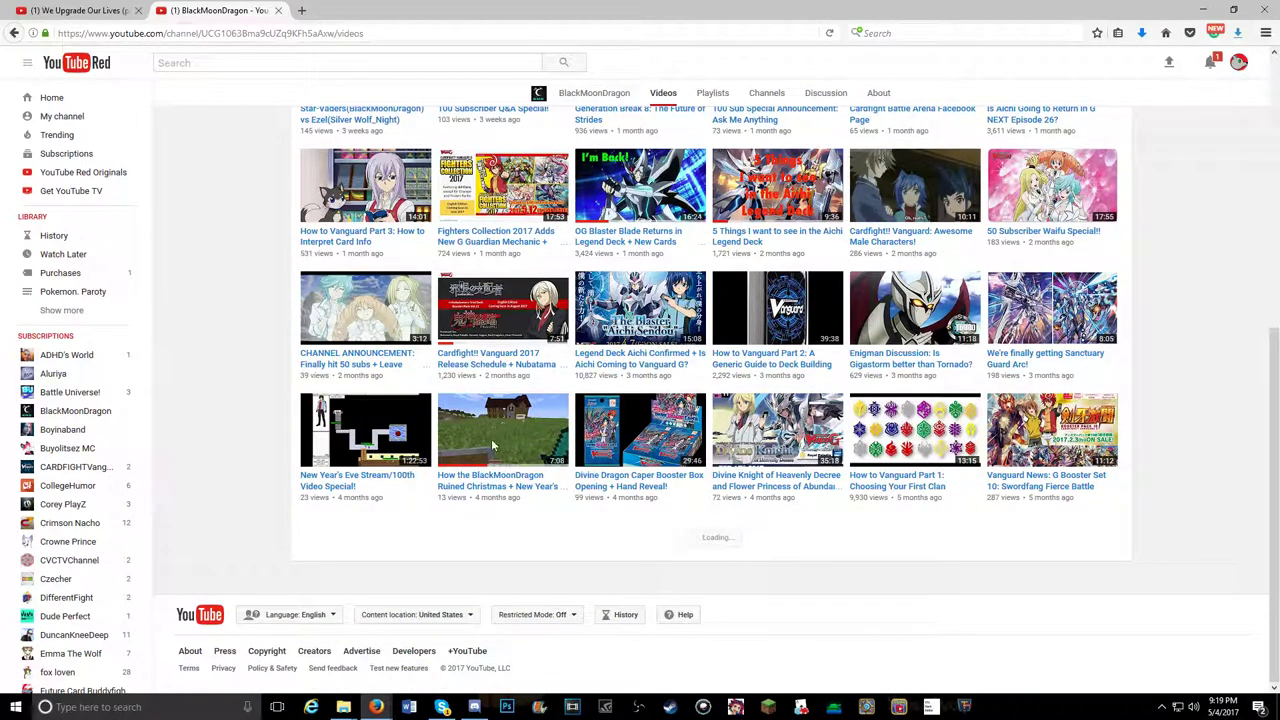
scroll(down, 3)
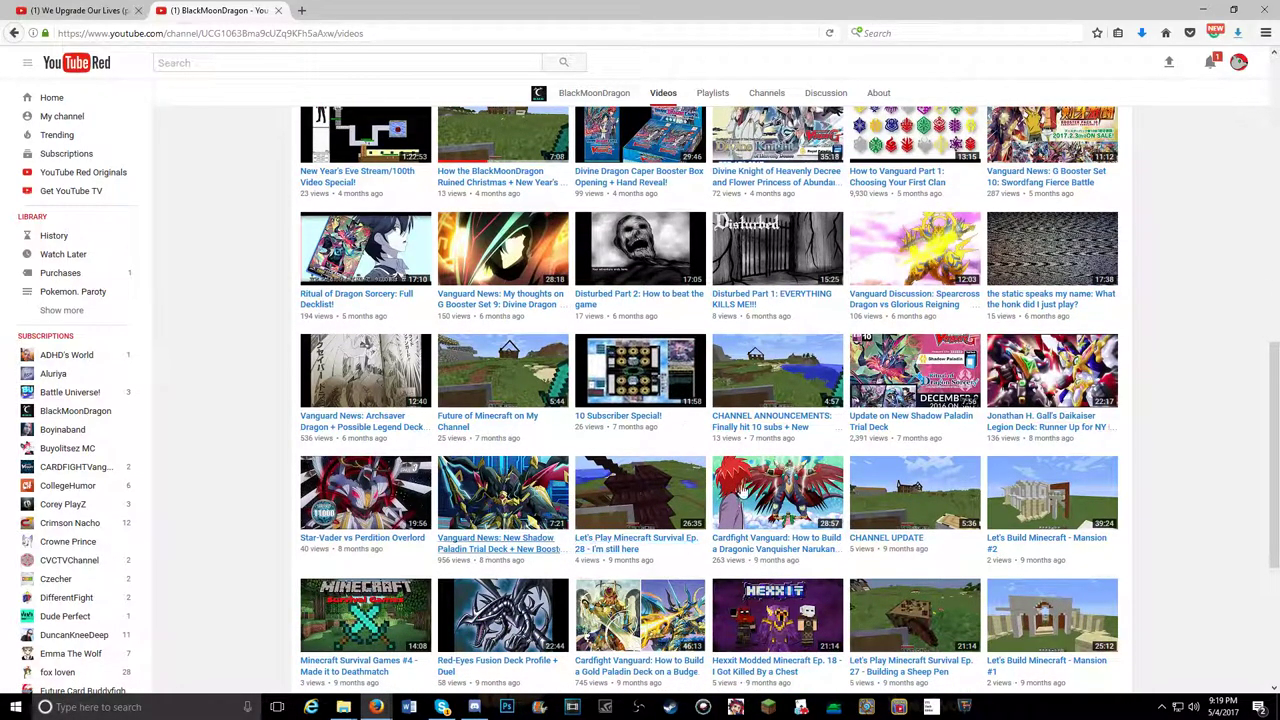
scroll(down, 3)
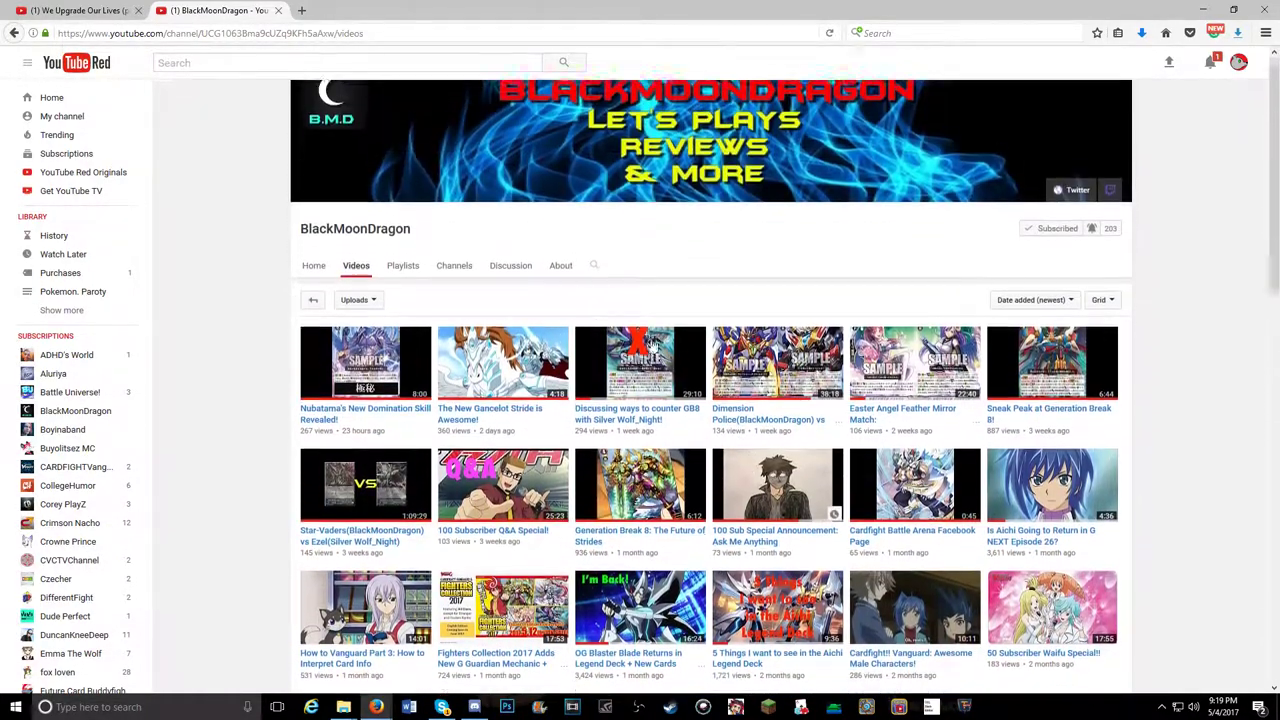
scroll(down, 3)
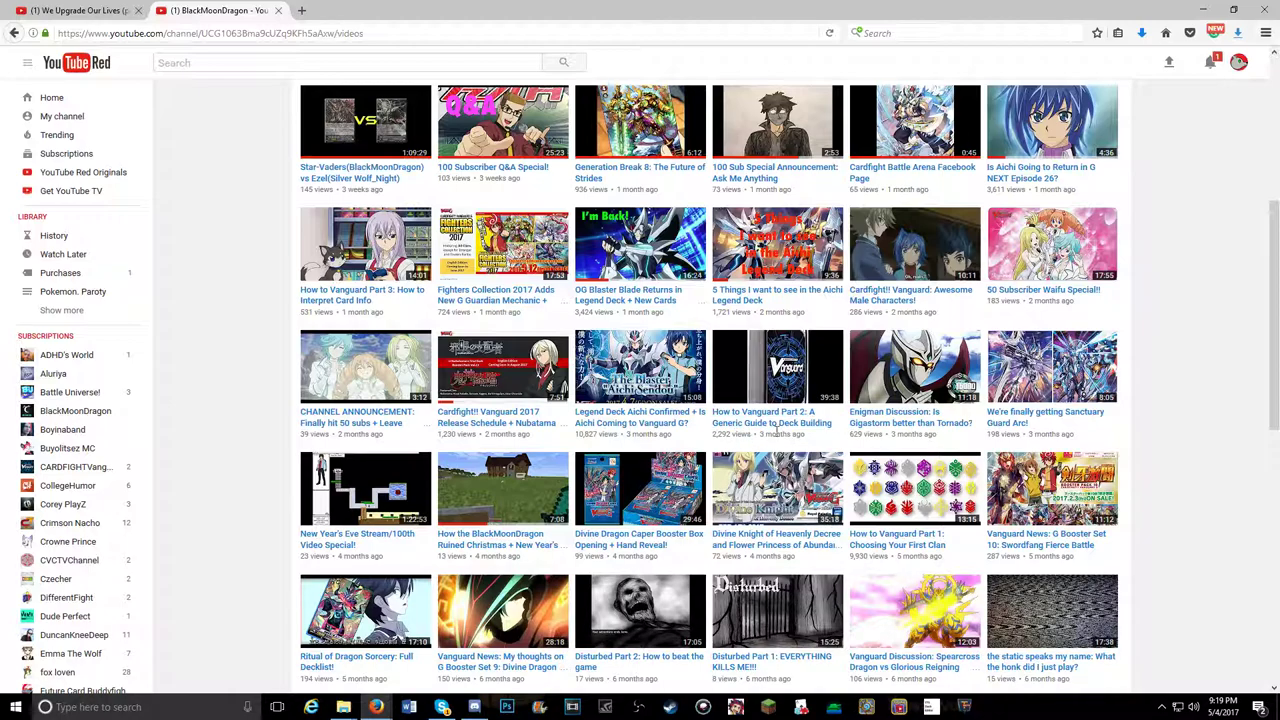
mouse_move(772, 417)
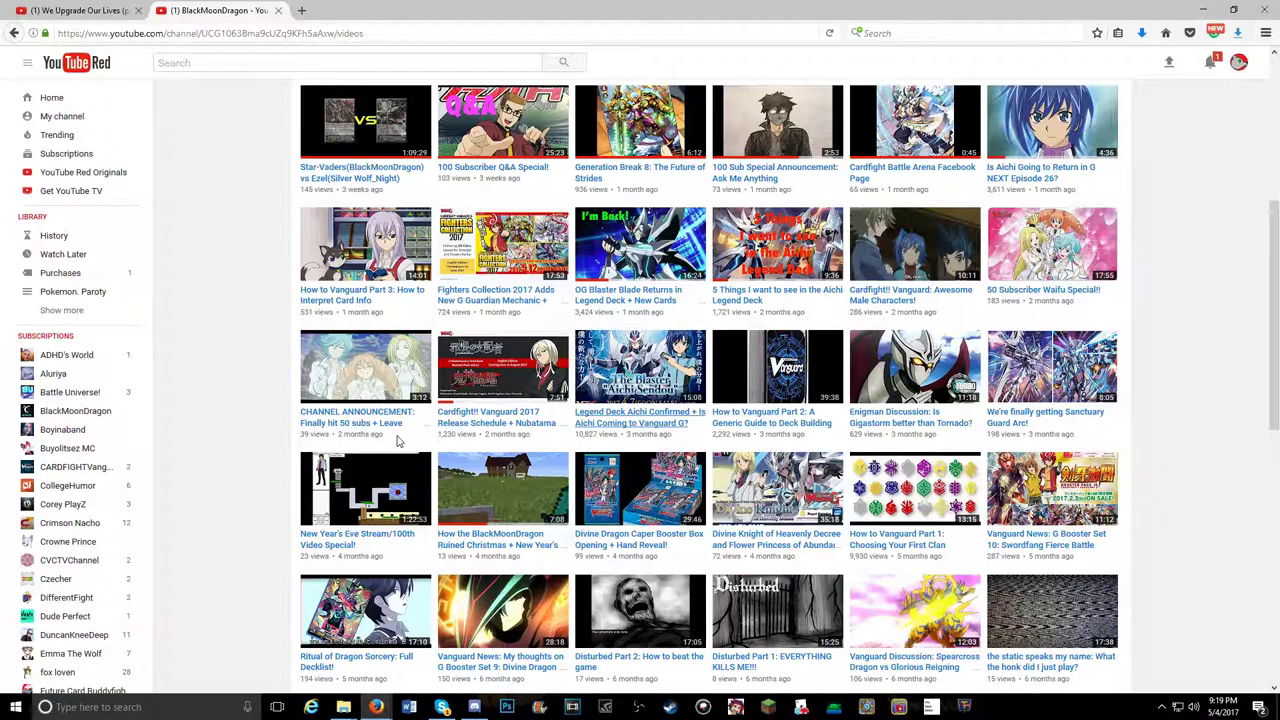
mouse_move(232, 342)
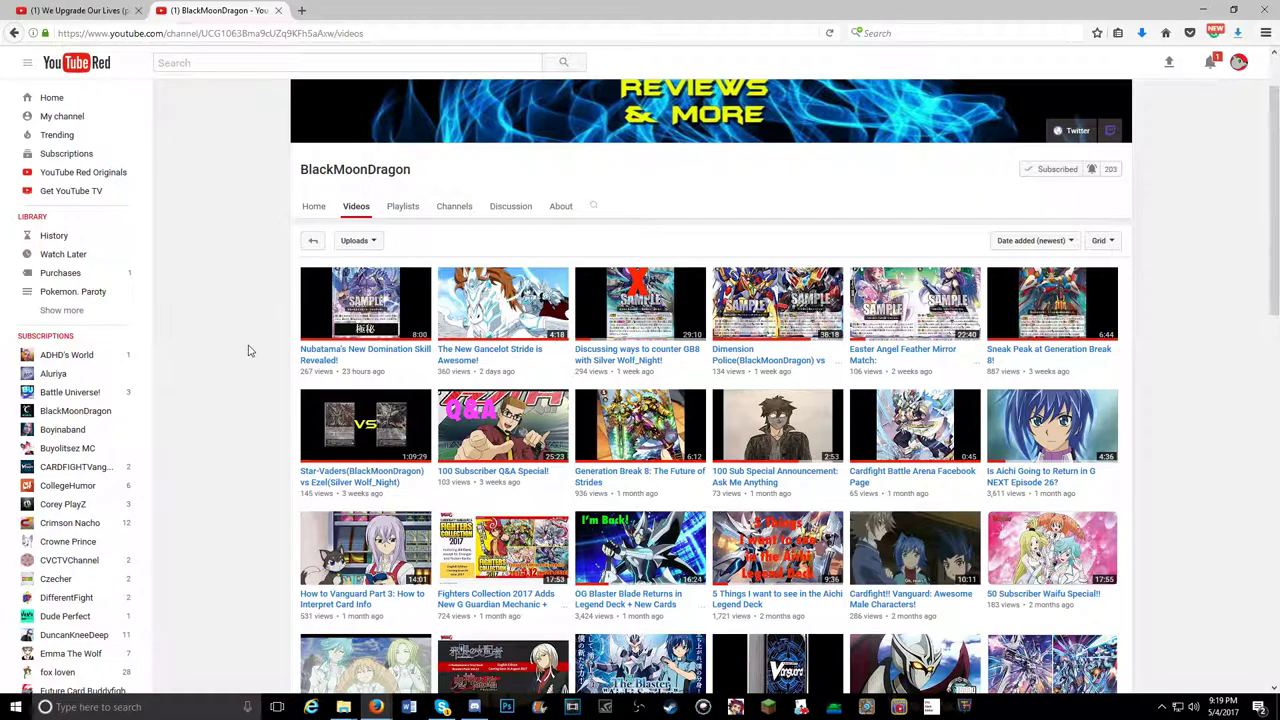
Scroll BlackMoonDragon's Videos page showing uploads sorted newest first.
scroll(down, 3)
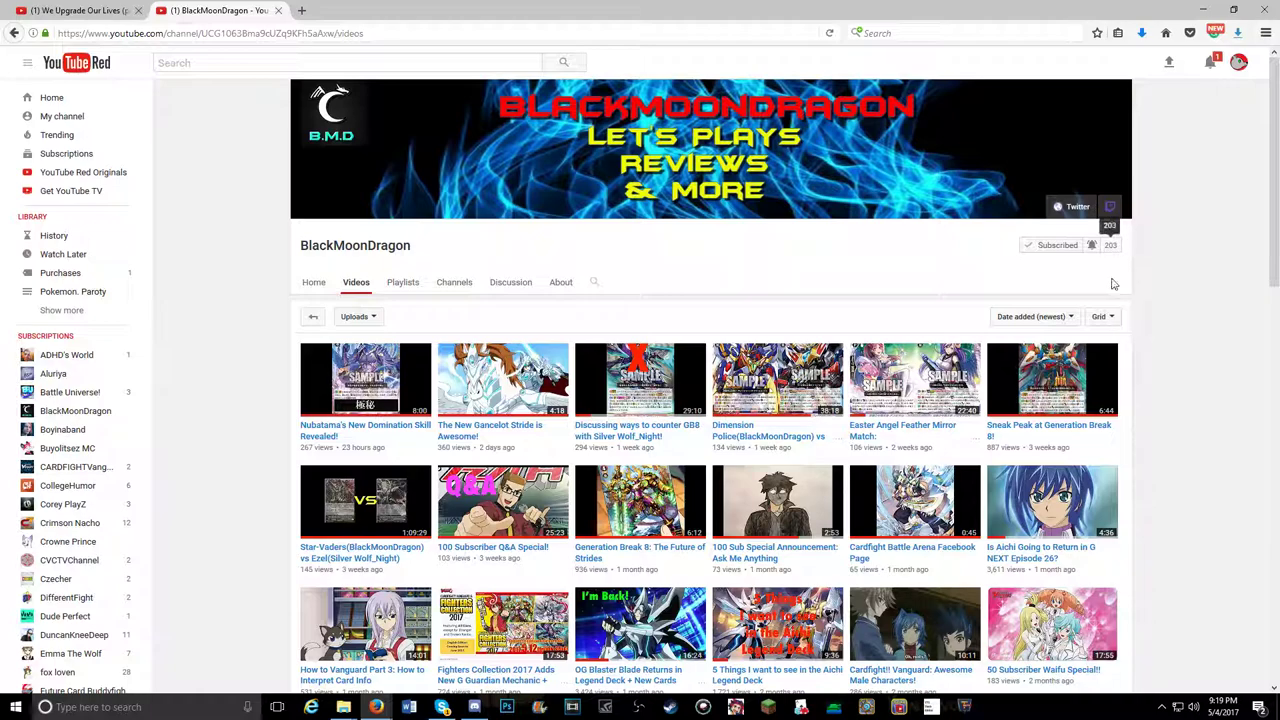
mouse_move(1117, 250)
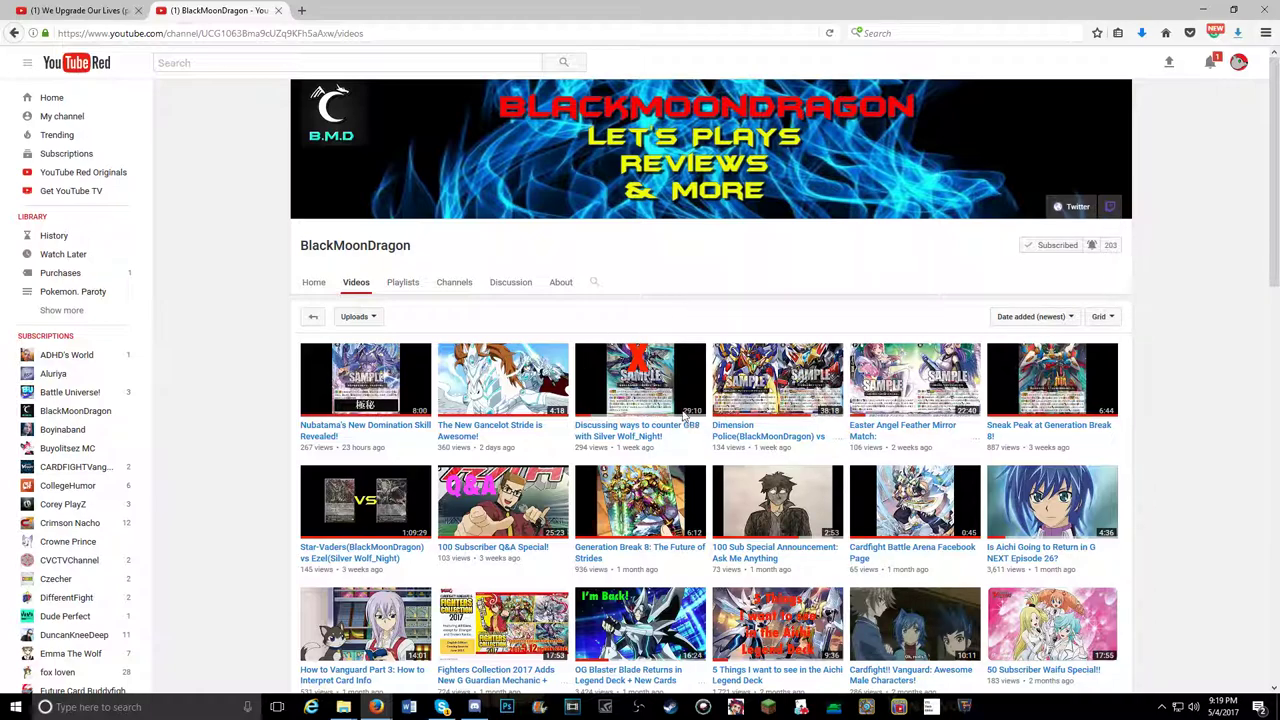
mouse_move(575, 340)
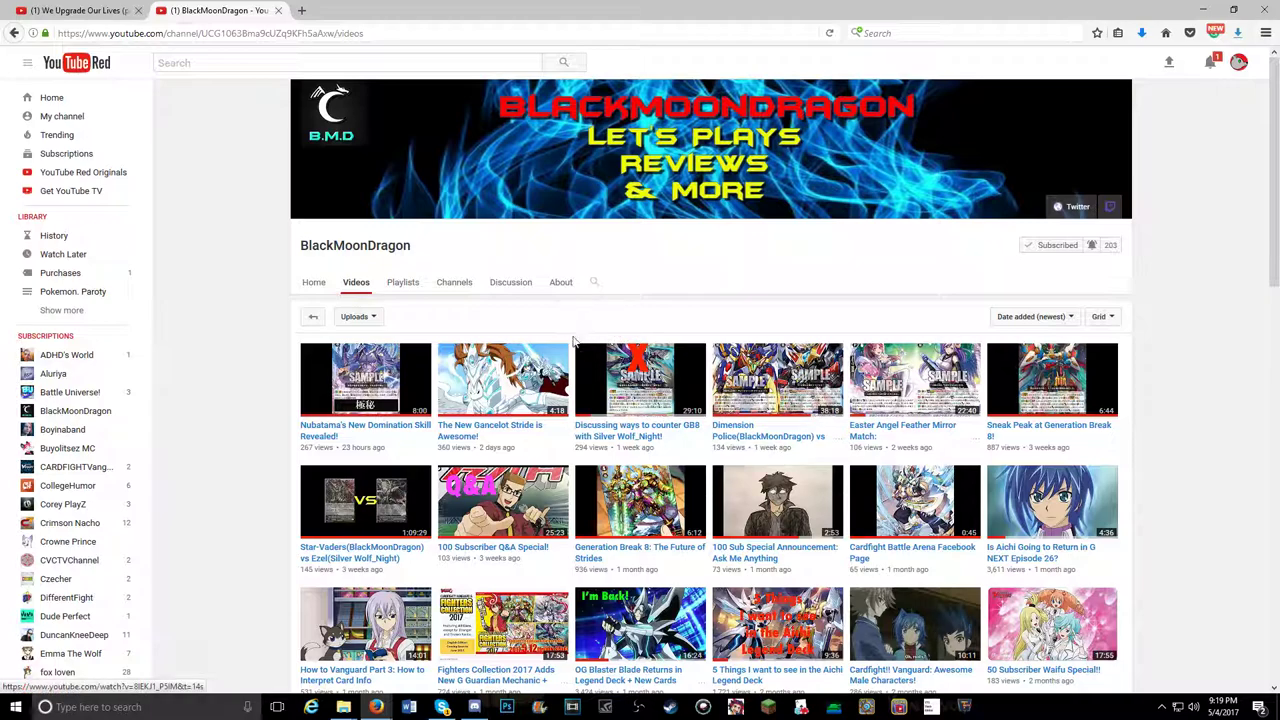
mouse_move(500, 304)
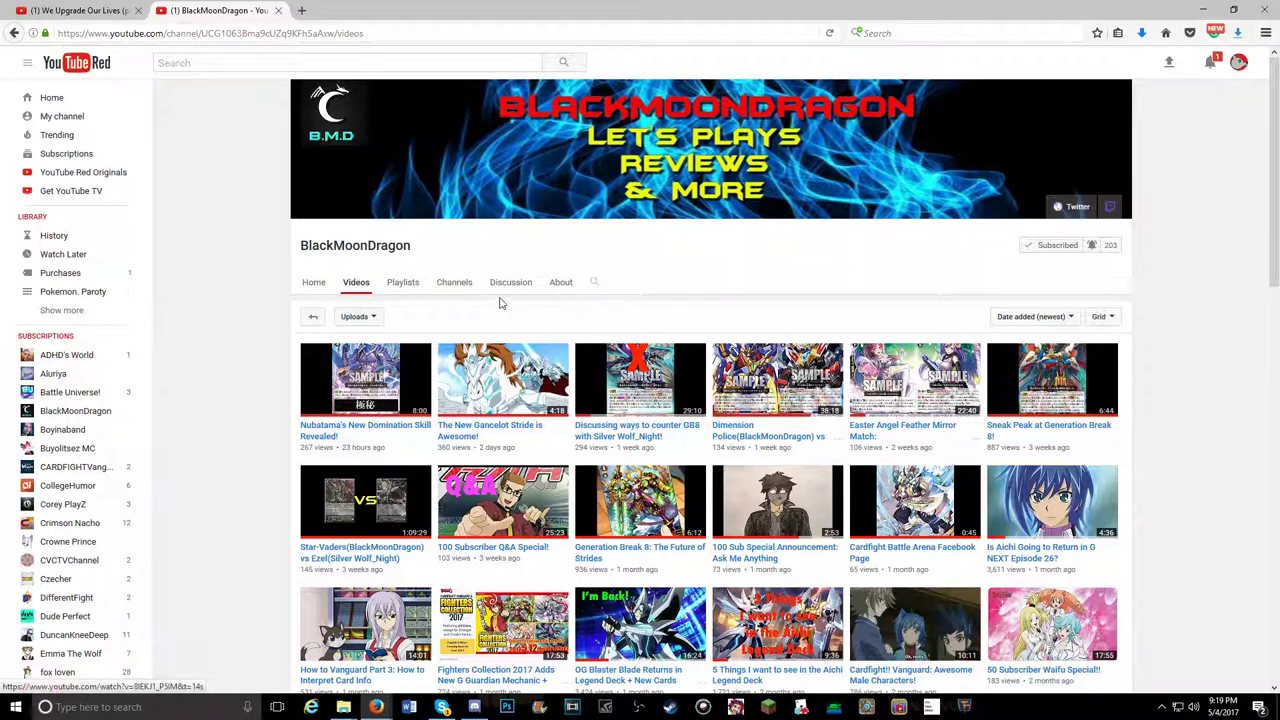
mouse_move(57, 134)
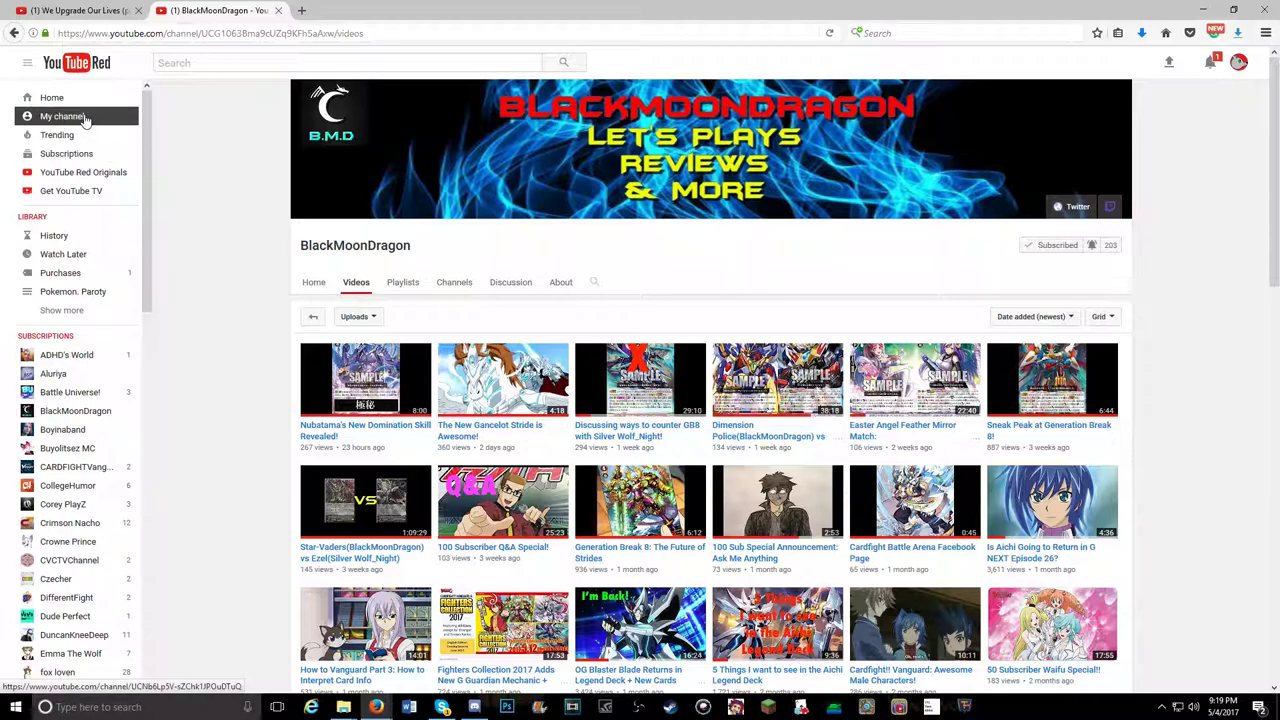
Open My channel for Silver Wolf_Night and scroll through Uploads and Popular uploads.
click(62, 116)
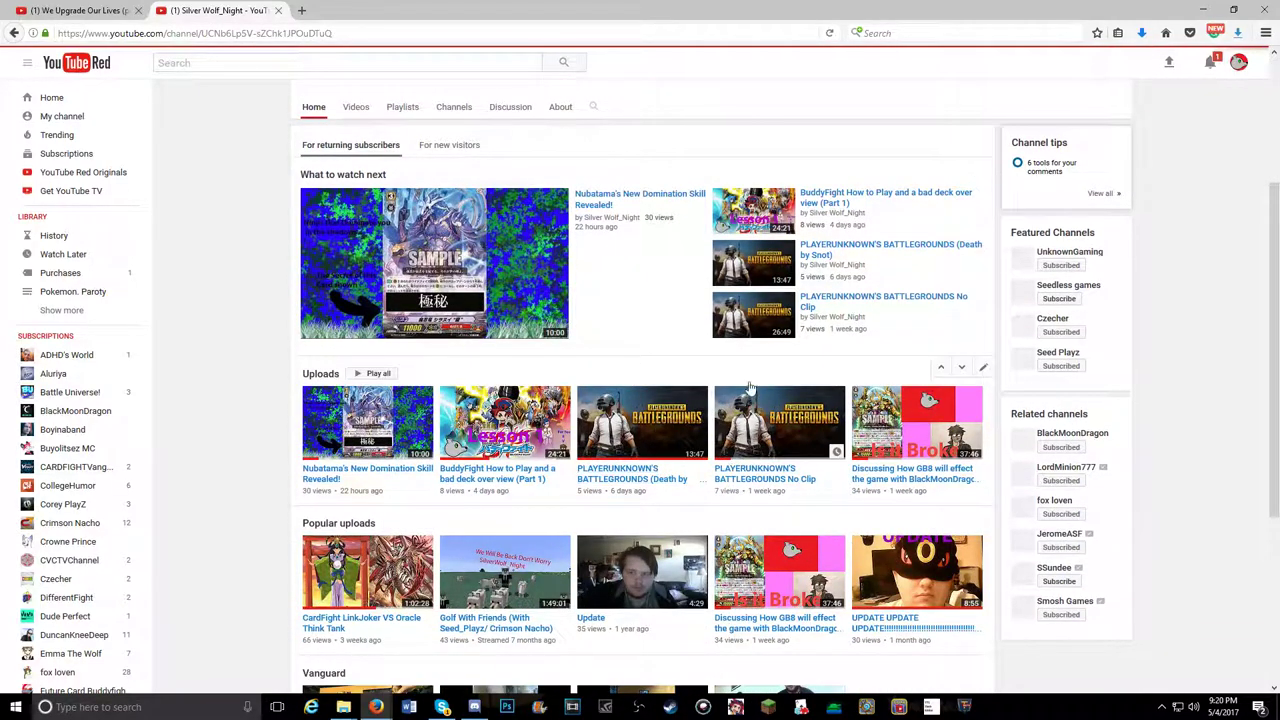
scroll(down, 3)
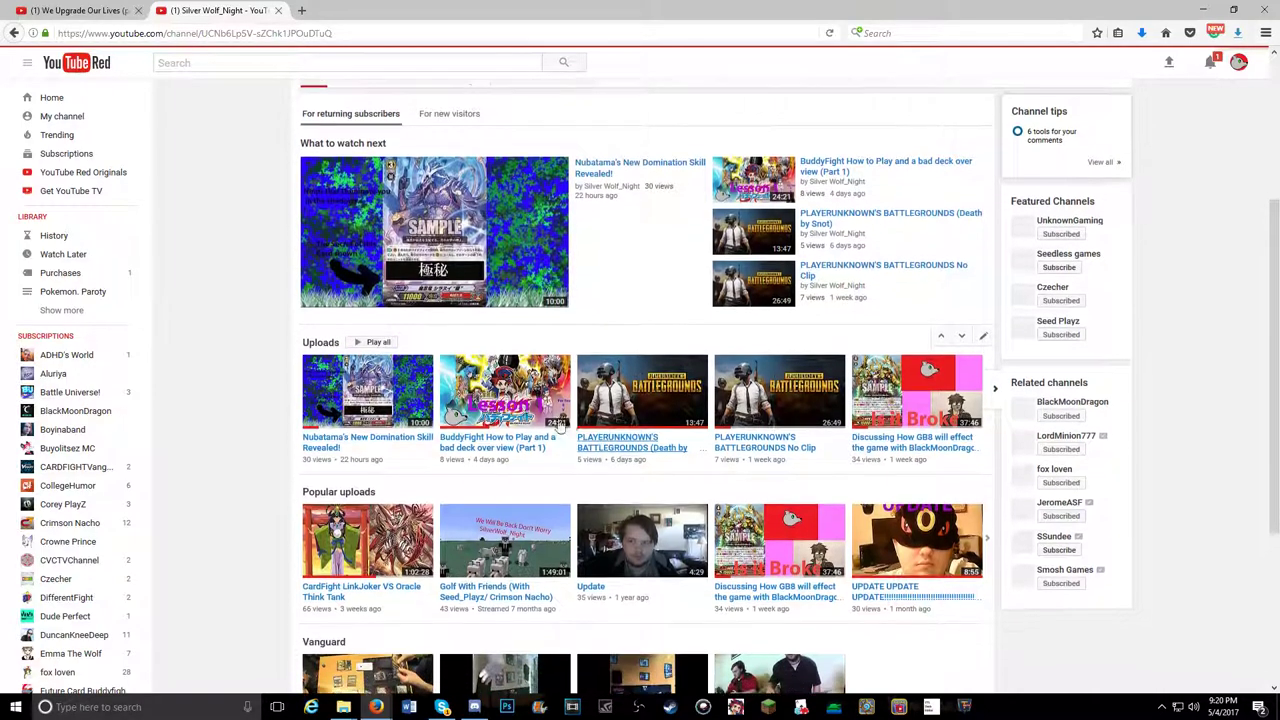
scroll(down, 3)
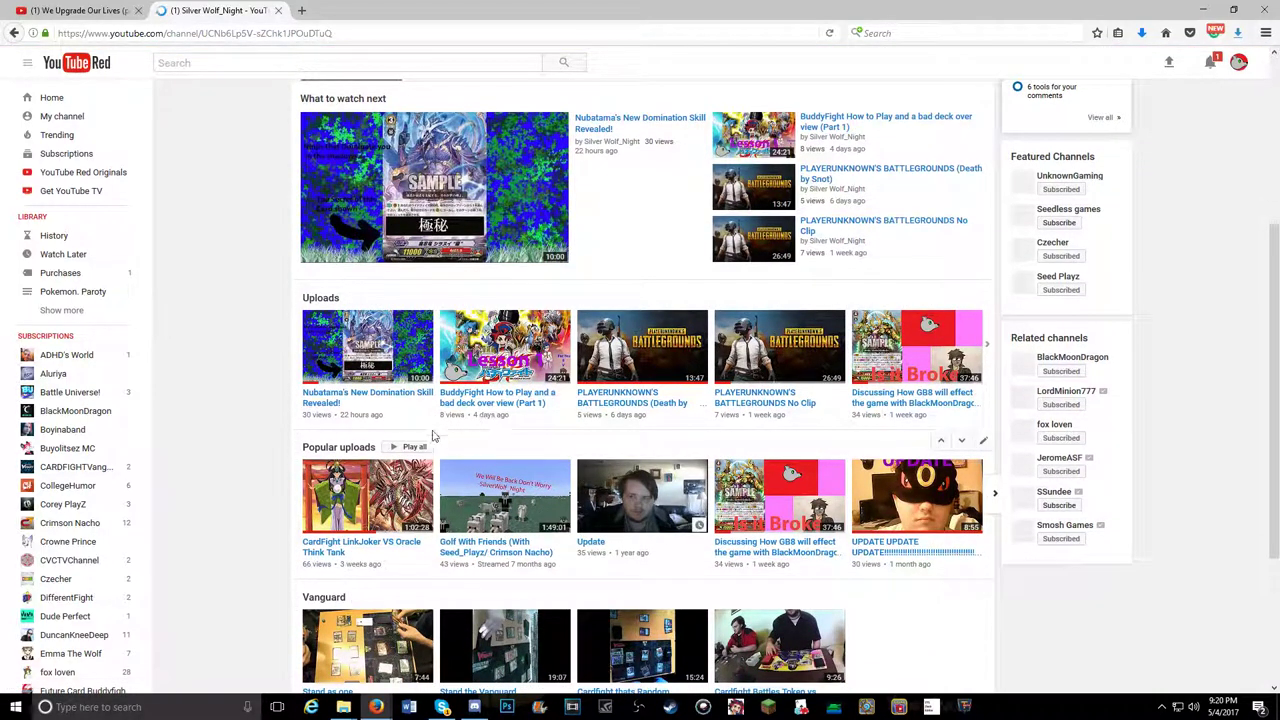
scroll(down, 3)
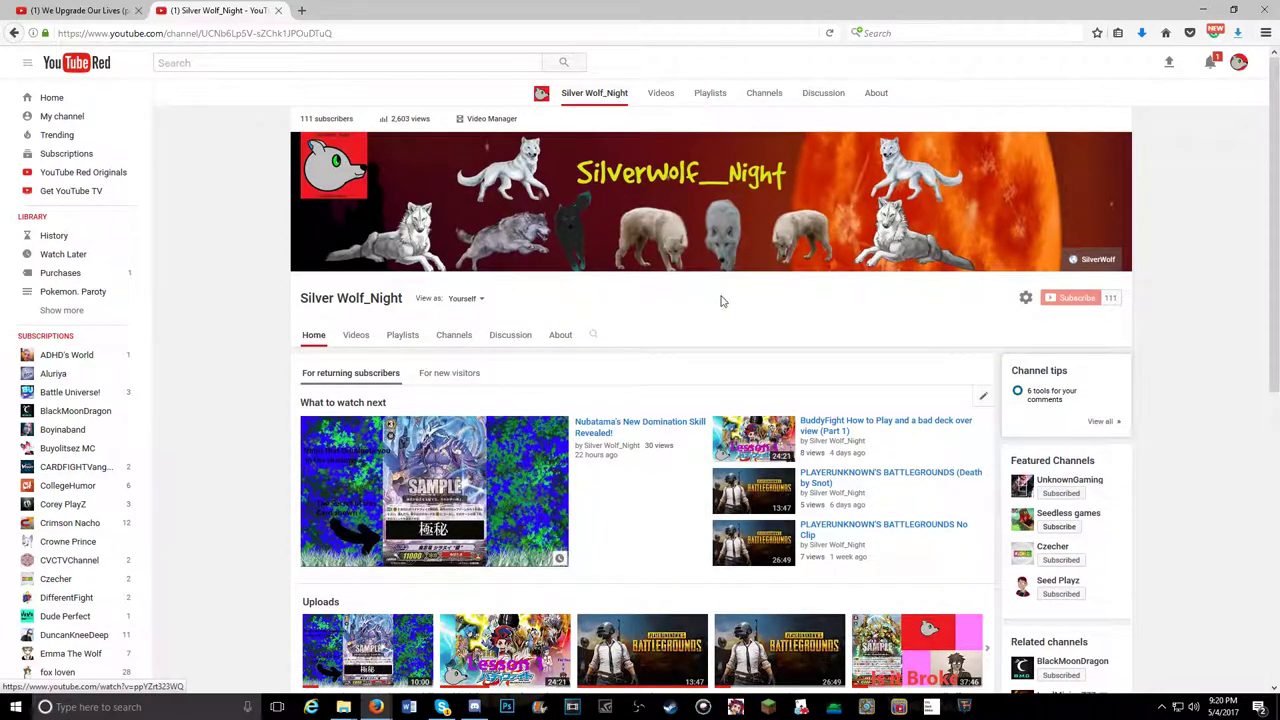
scroll(down, 3)
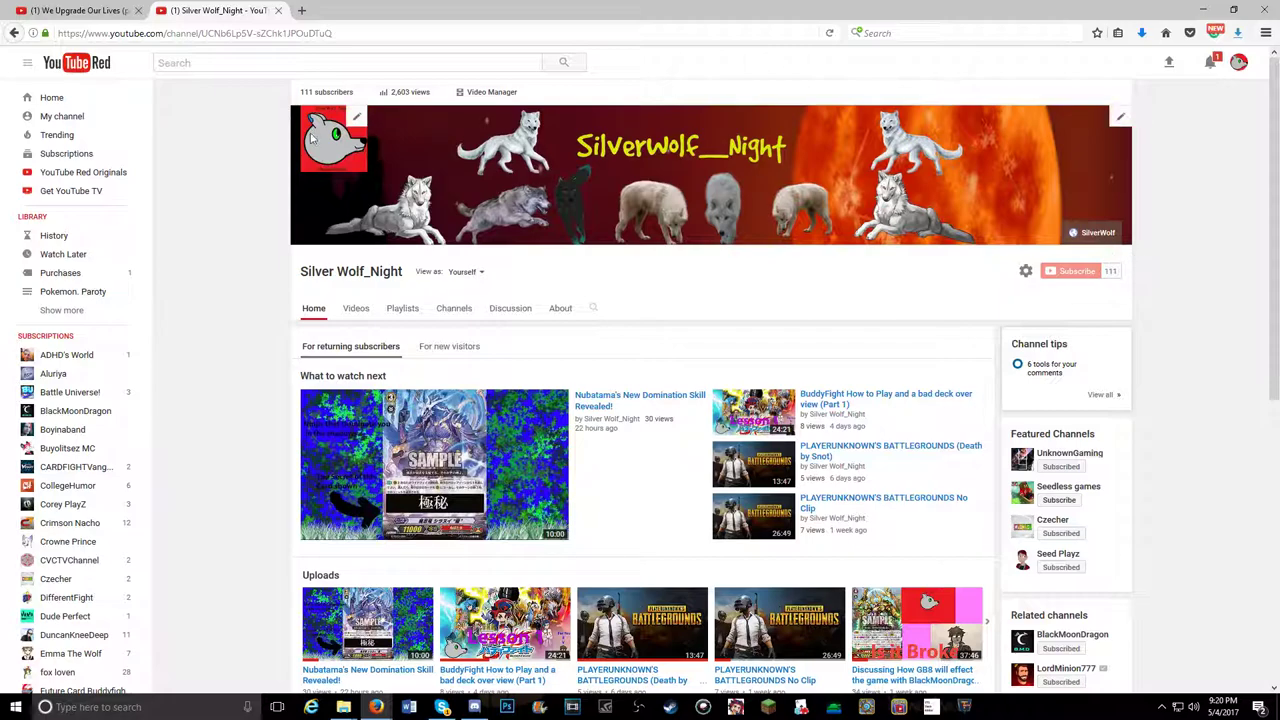
mouse_move(360, 208)
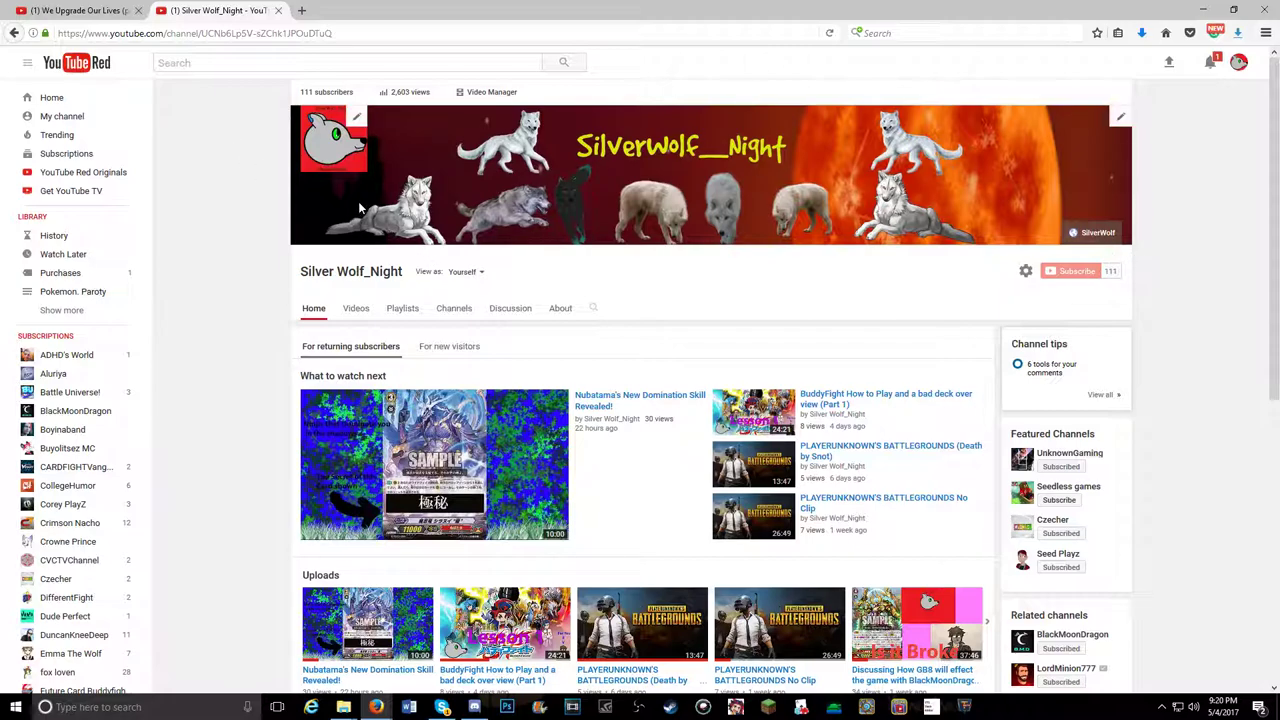
mouse_move(377, 213)
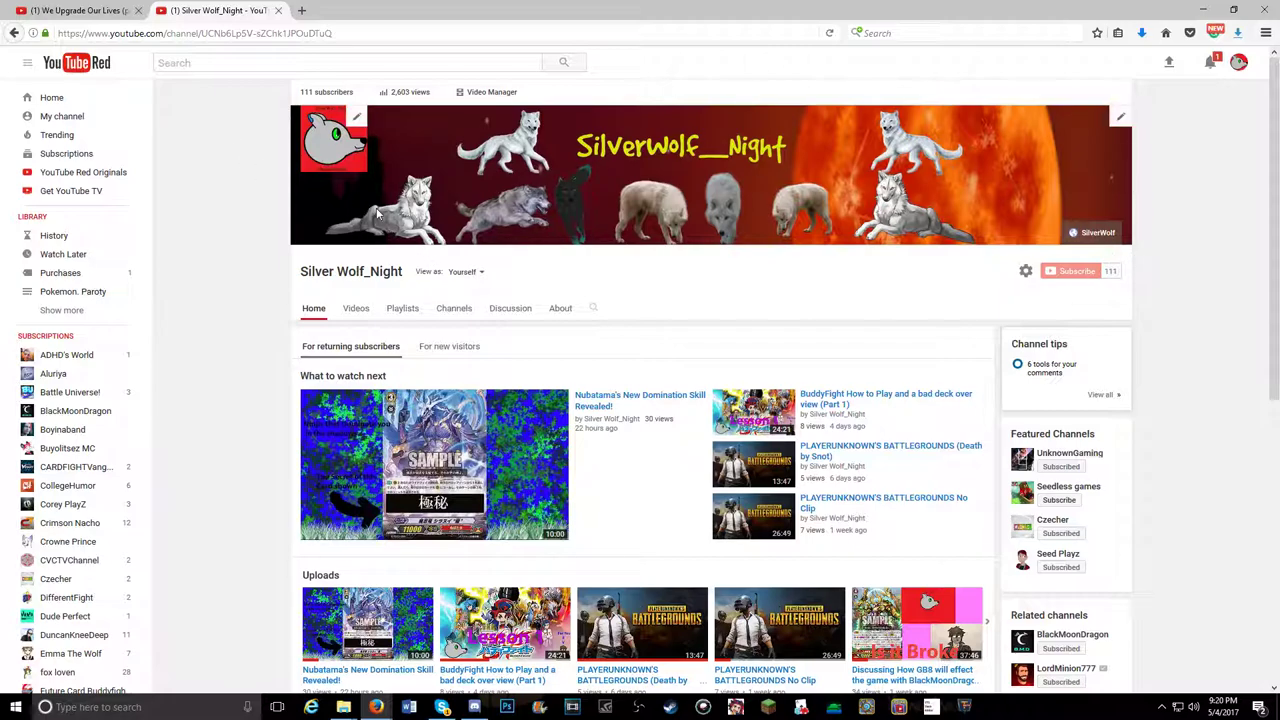